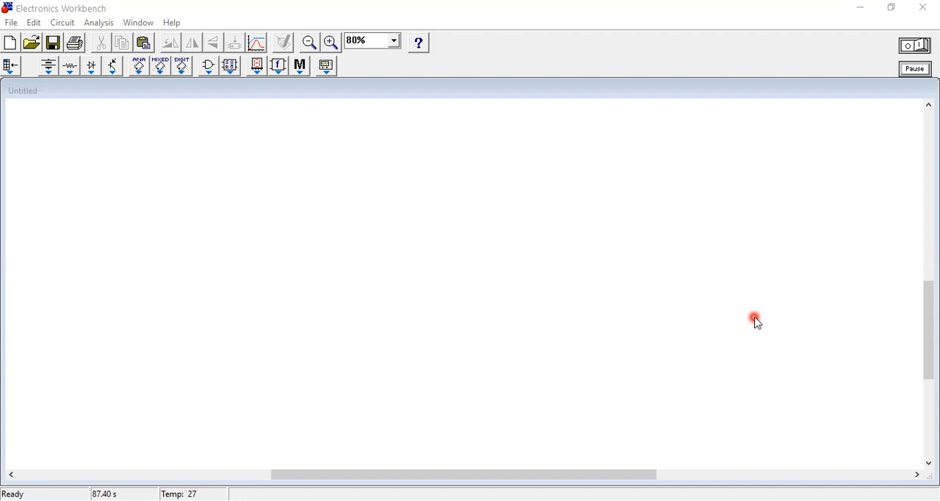
{"action": "mouse_move", "coordinate": [517, 364]}
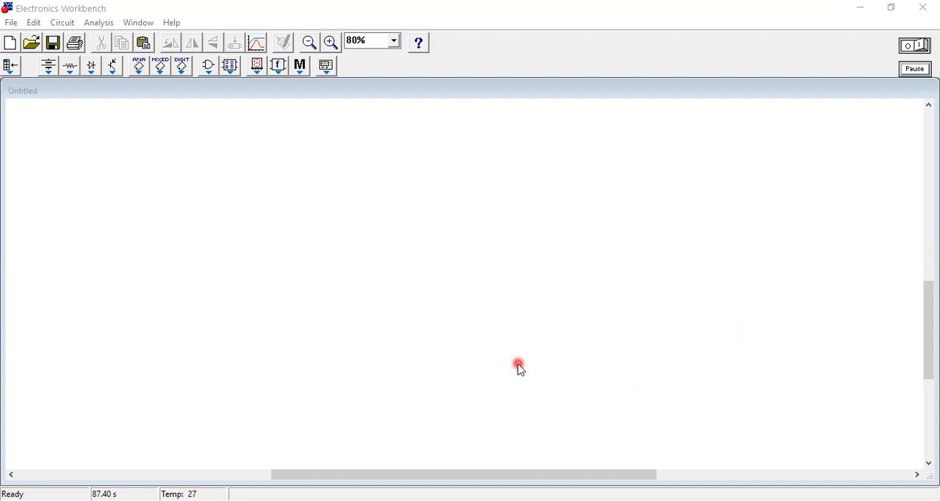
{"action": "mouse_move", "coordinate": [227, 237]}
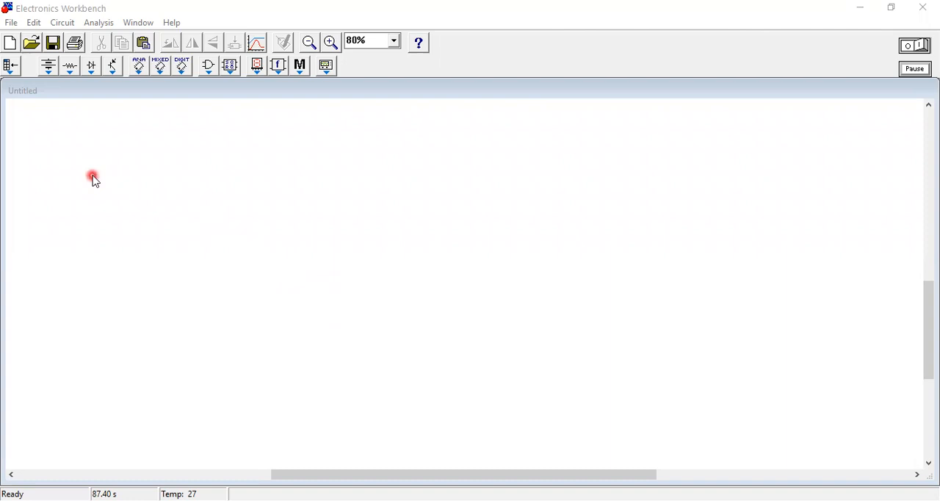
{"action": "mouse_move", "coordinate": [82, 168]}
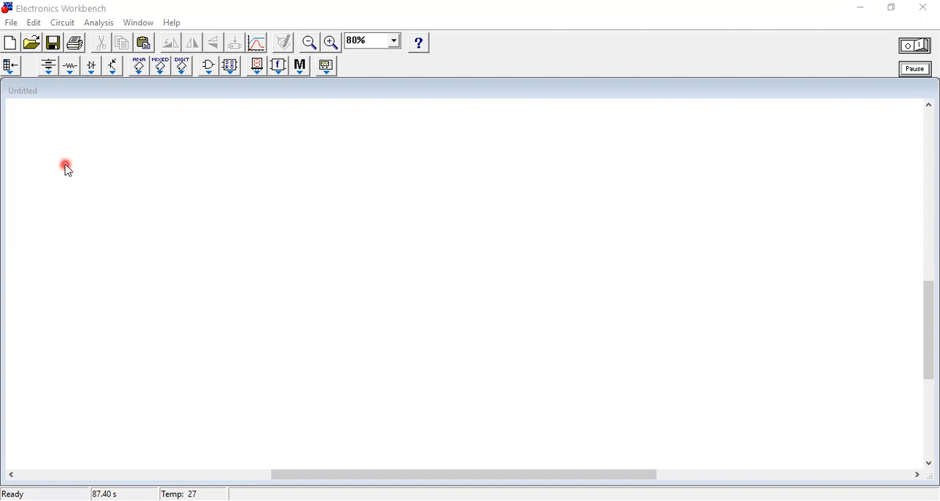
{"action": "mouse_move", "coordinate": [58, 136]}
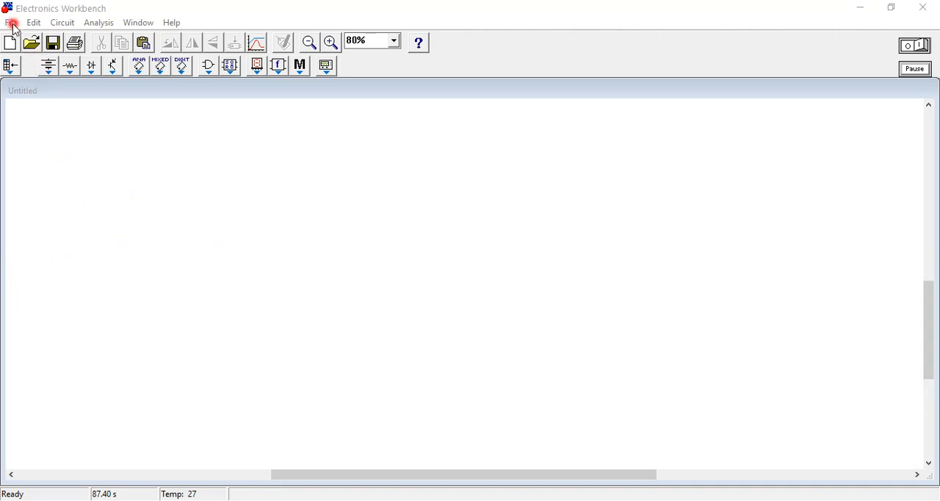
Step: Review the File menu commands, then show the Edit menu commands
{"action": "left_click", "coordinate": [11, 22]}
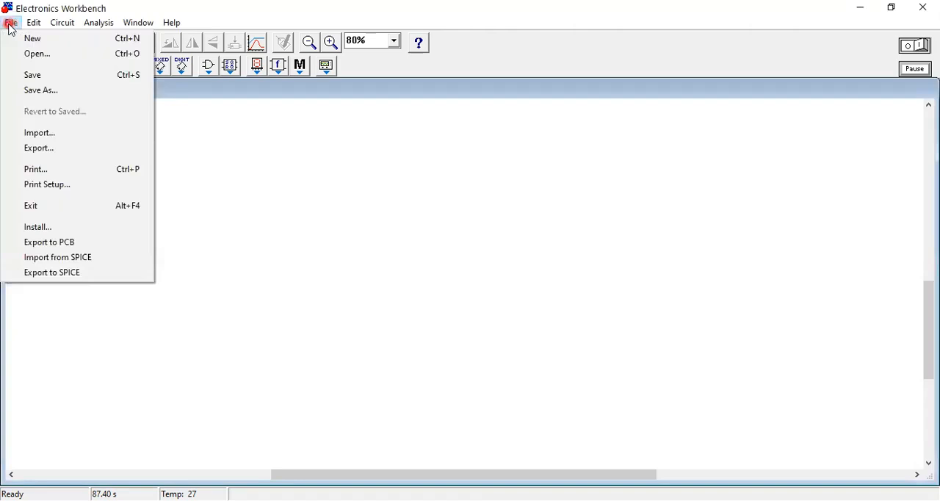
{"action": "mouse_move", "coordinate": [33, 39]}
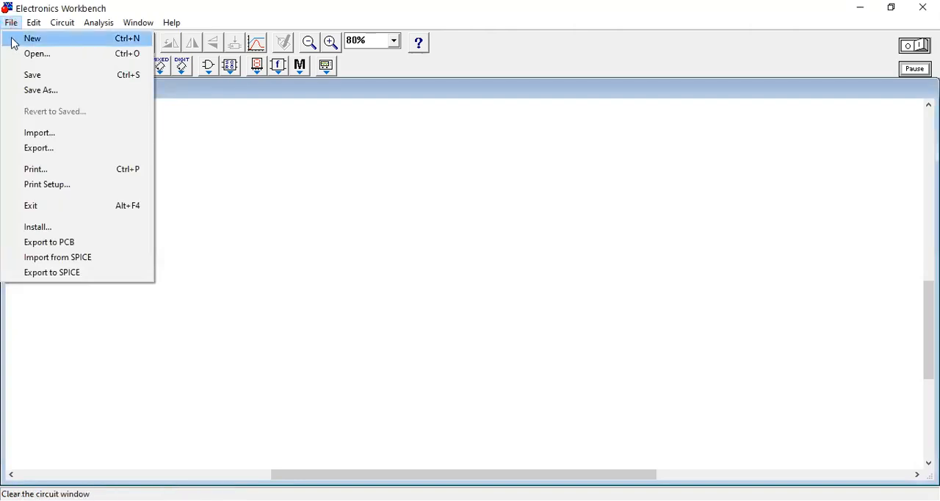
{"action": "mouse_move", "coordinate": [16, 47]}
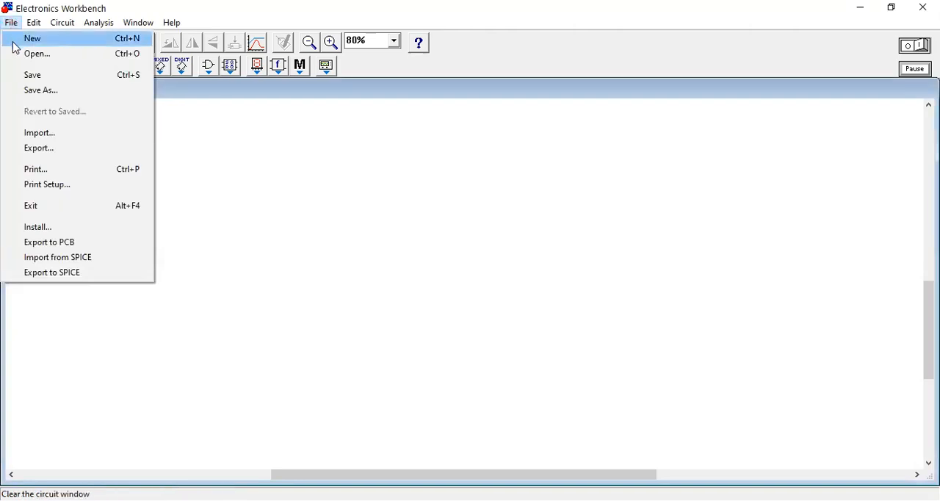
{"action": "mouse_move", "coordinate": [32, 73]}
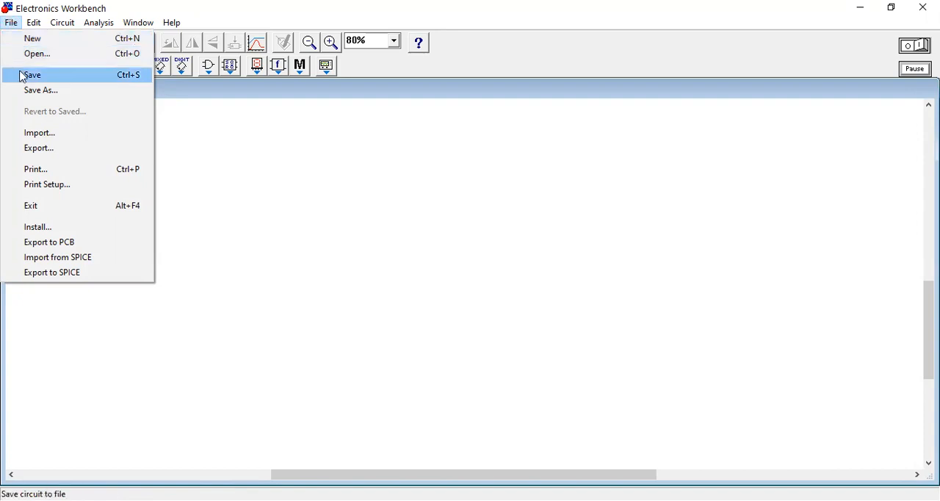
{"action": "left_click", "coordinate": [34, 23]}
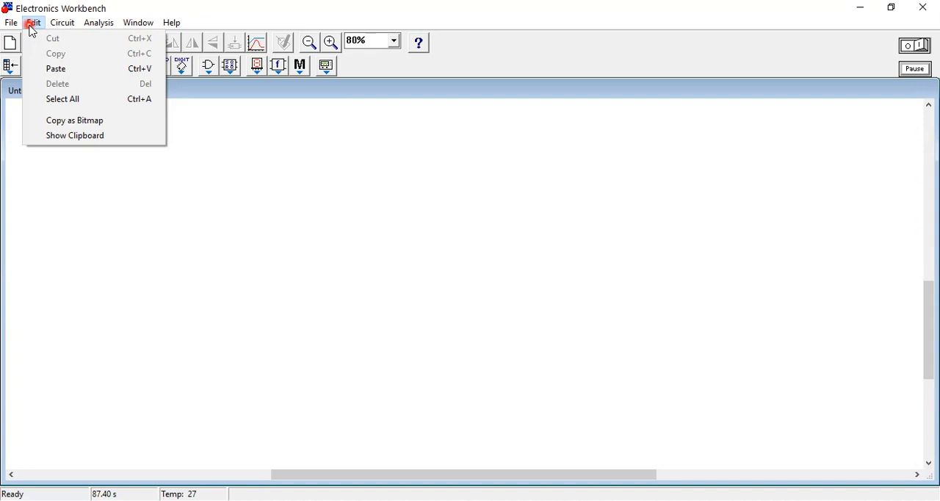
Step: Show the Circuit menu with its rotate, flip and zoom commands
{"action": "left_click", "coordinate": [63, 22]}
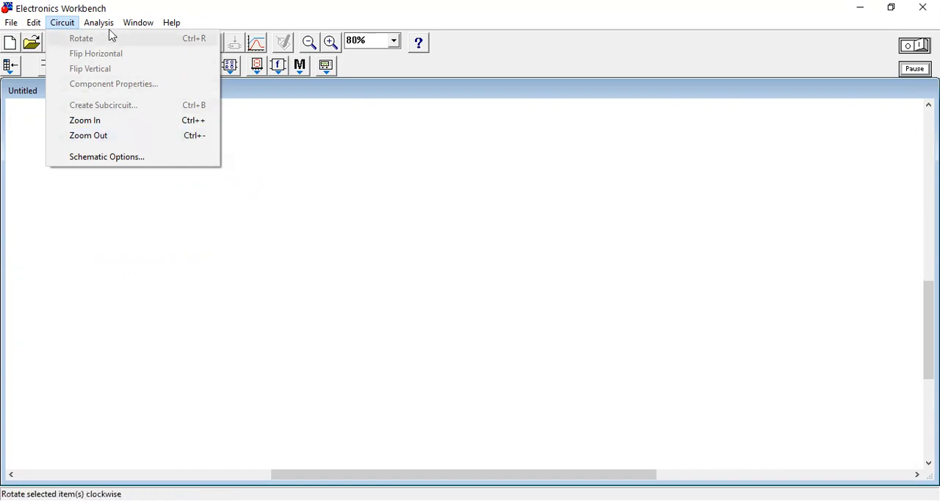
Step: Review the Analysis and Window menus, then show the Help menu
{"action": "left_click", "coordinate": [100, 22]}
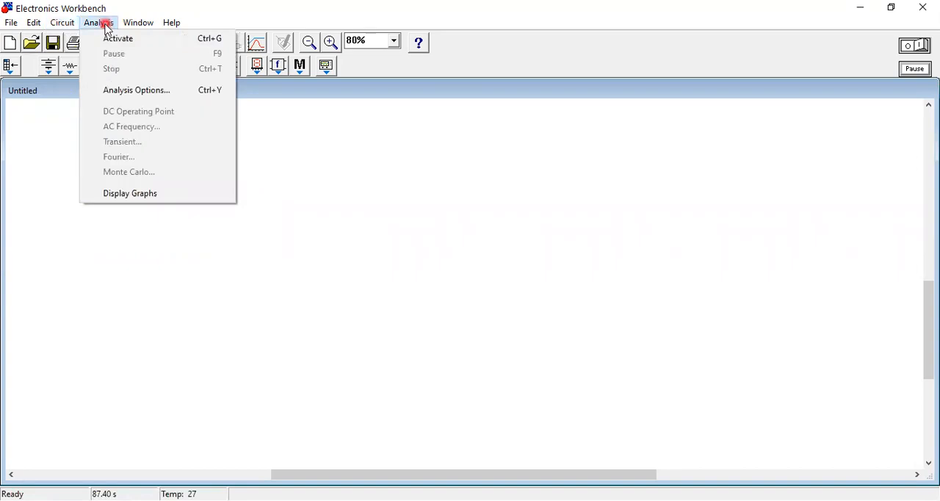
{"action": "mouse_move", "coordinate": [144, 73]}
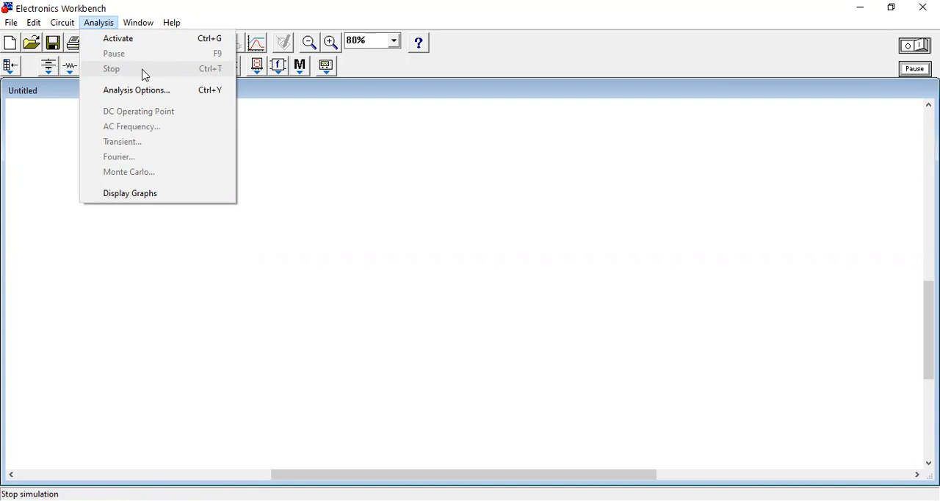
{"action": "mouse_move", "coordinate": [132, 182]}
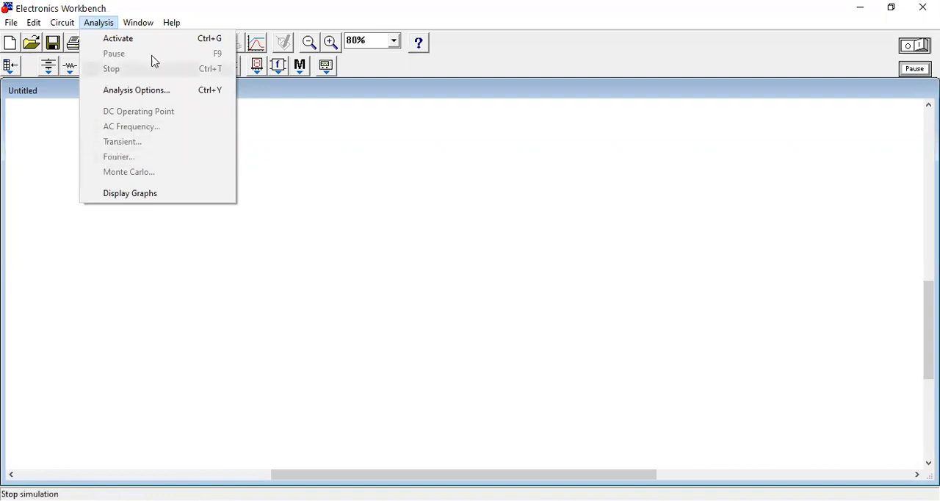
{"action": "left_click", "coordinate": [138, 23]}
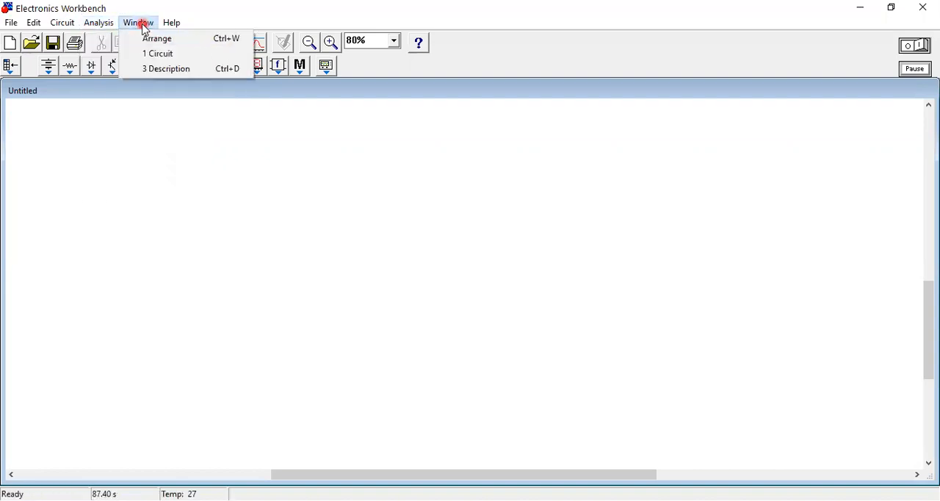
{"action": "mouse_move", "coordinate": [150, 23]}
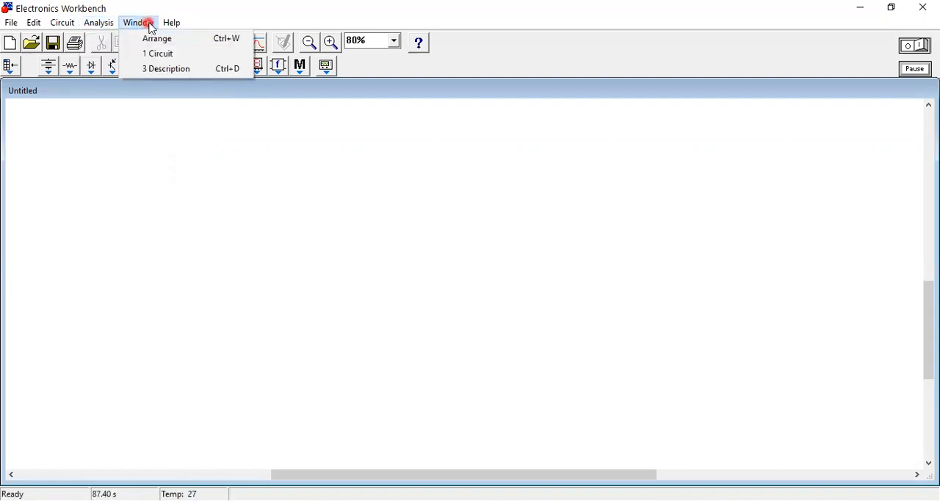
{"action": "left_click", "coordinate": [174, 22]}
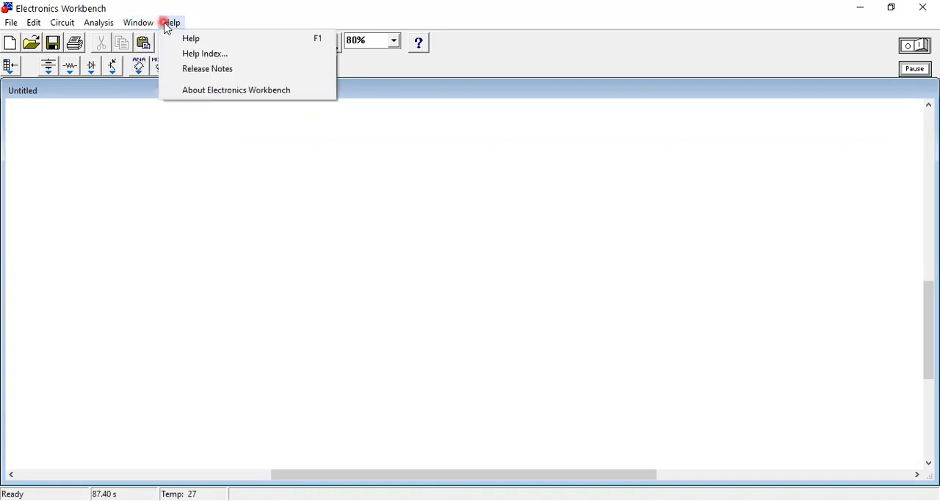
{"action": "mouse_move", "coordinate": [191, 39]}
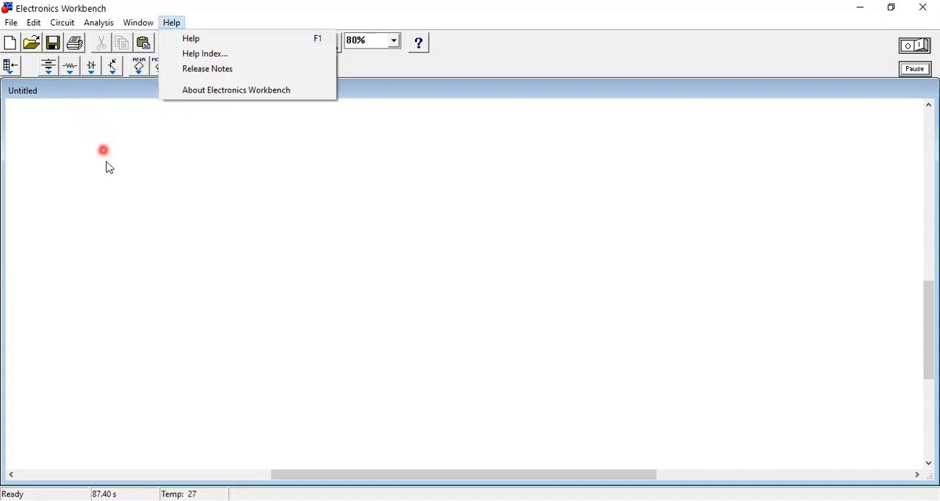
Step: Dismiss the Help menu by clicking the empty workspace
{"action": "left_click", "coordinate": [100, 97]}
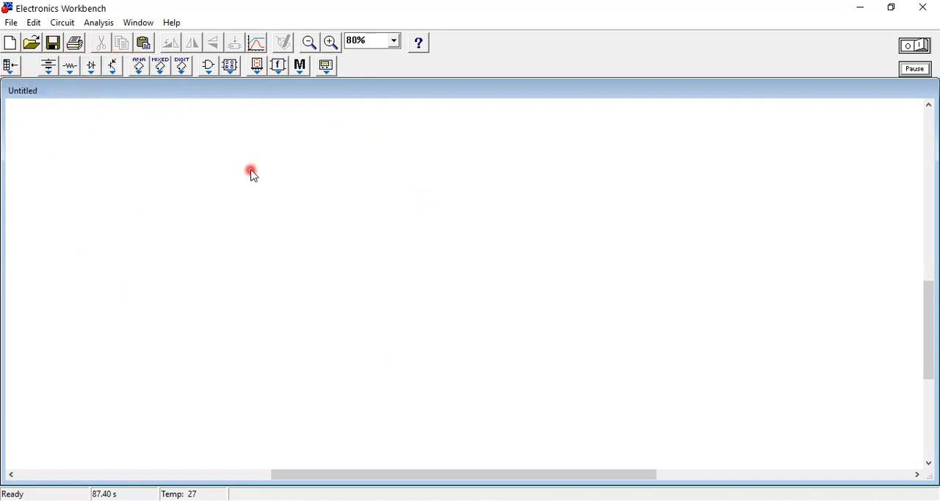
{"action": "mouse_move", "coordinate": [178, 161]}
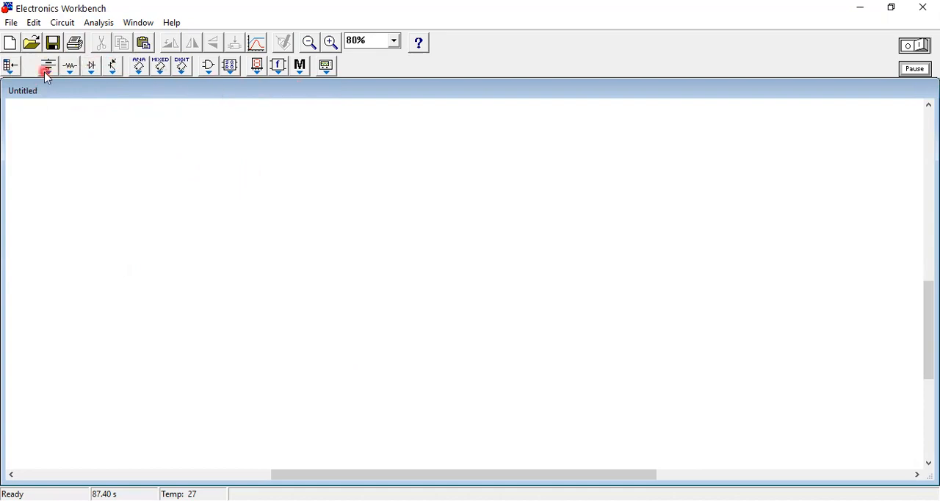
{"action": "mouse_move", "coordinate": [335, 91]}
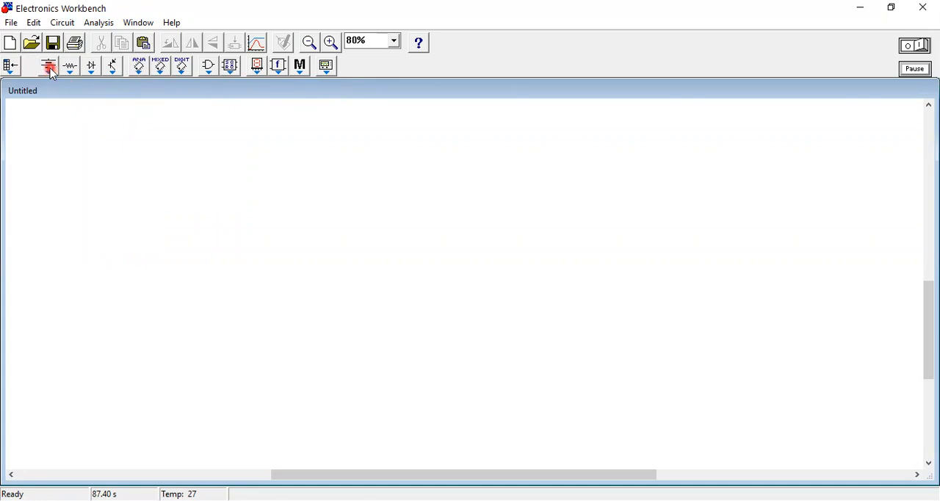
{"action": "mouse_move", "coordinate": [50, 68]}
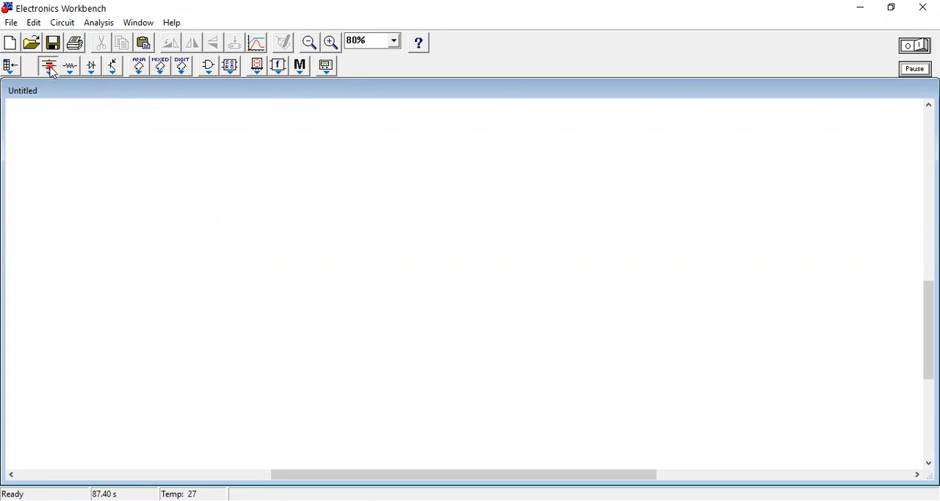
Step: Show the Sources parts bin with AC Current Source and Vcc Voltage Source
{"action": "left_click", "coordinate": [49, 65]}
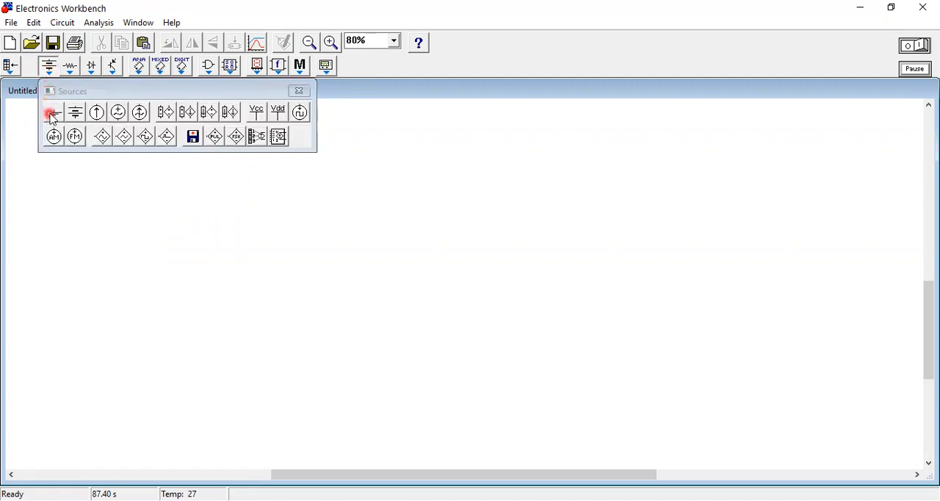
{"action": "mouse_move", "coordinate": [52, 111]}
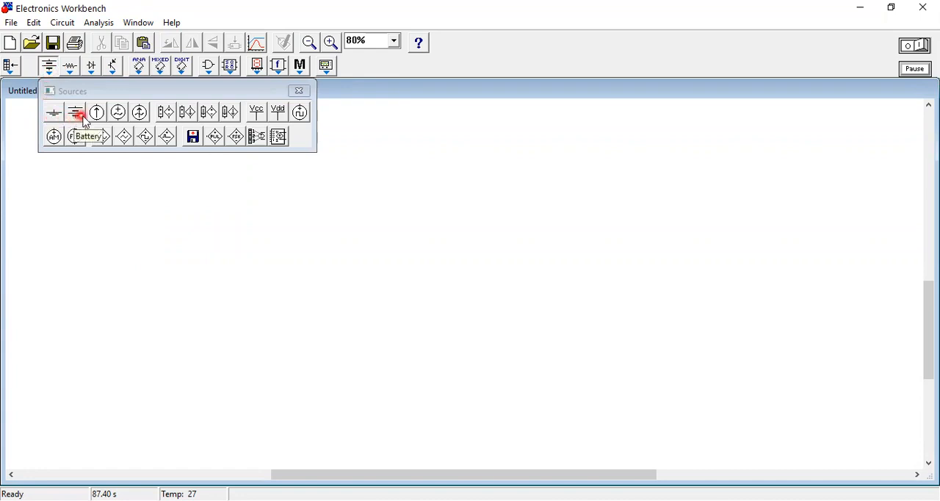
{"action": "mouse_move", "coordinate": [94, 112]}
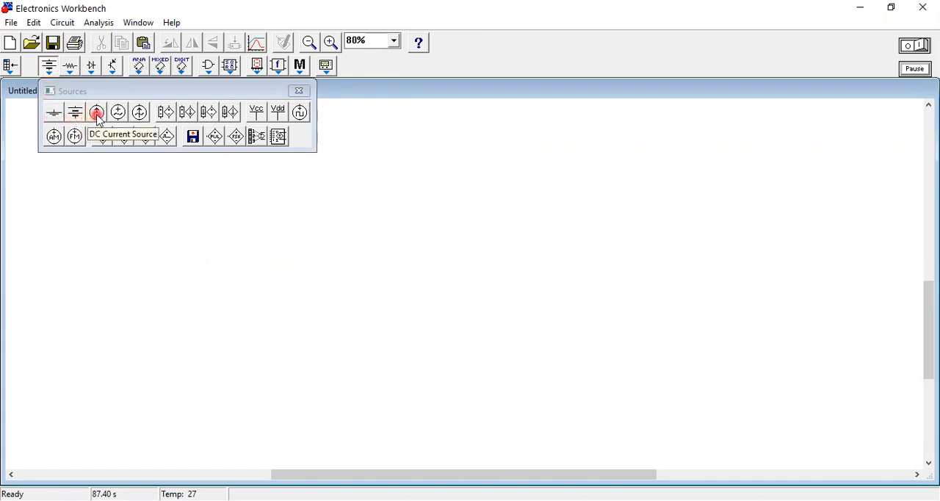
{"action": "mouse_move", "coordinate": [118, 112]}
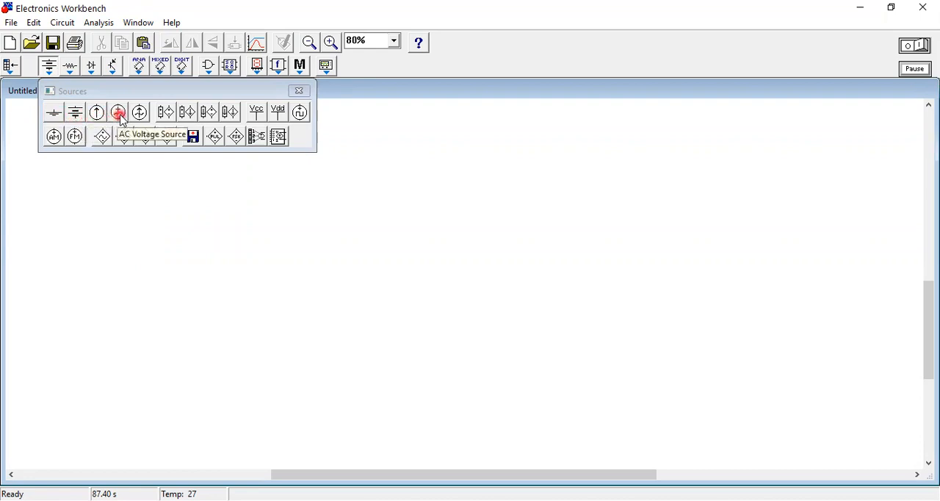
{"action": "mouse_move", "coordinate": [138, 112]}
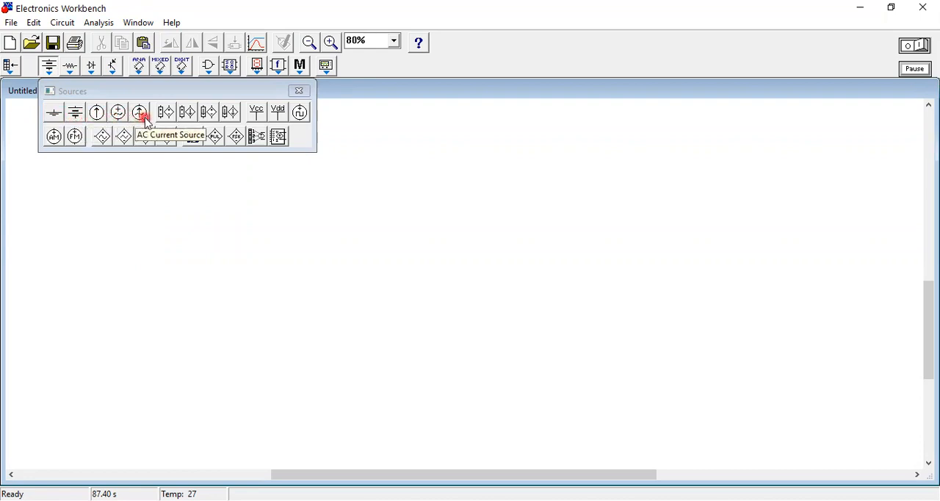
{"action": "mouse_move", "coordinate": [186, 111]}
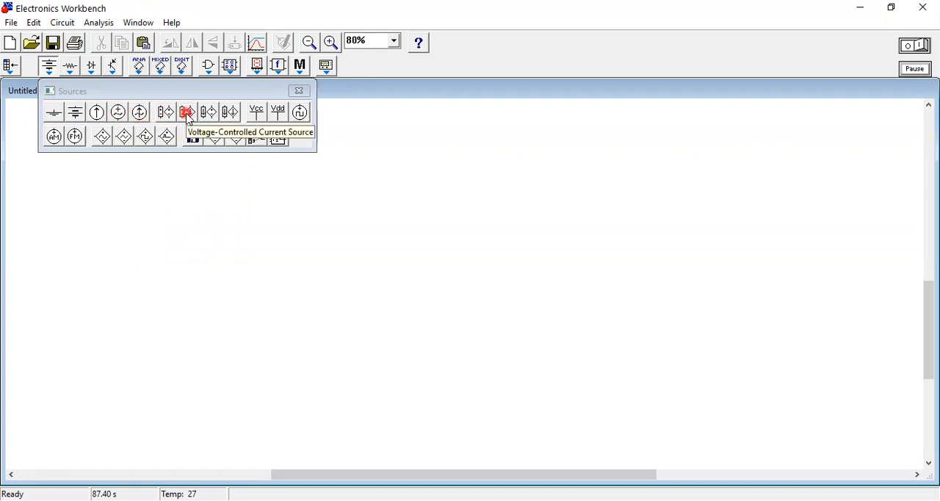
{"action": "mouse_move", "coordinate": [162, 138]}
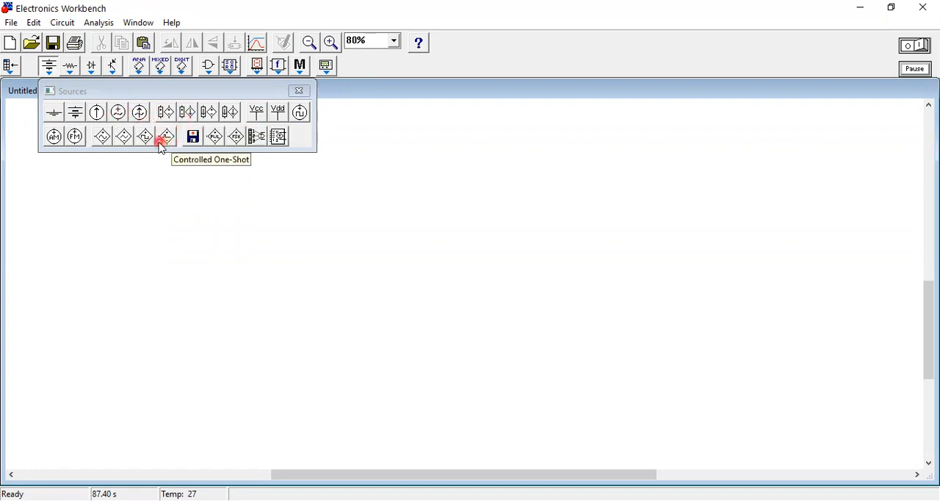
{"action": "mouse_move", "coordinate": [233, 144]}
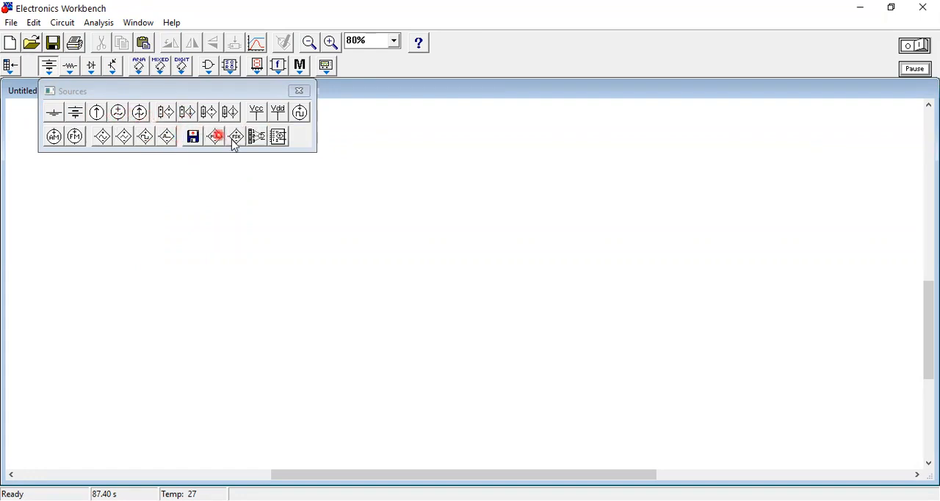
{"action": "mouse_move", "coordinate": [255, 112]}
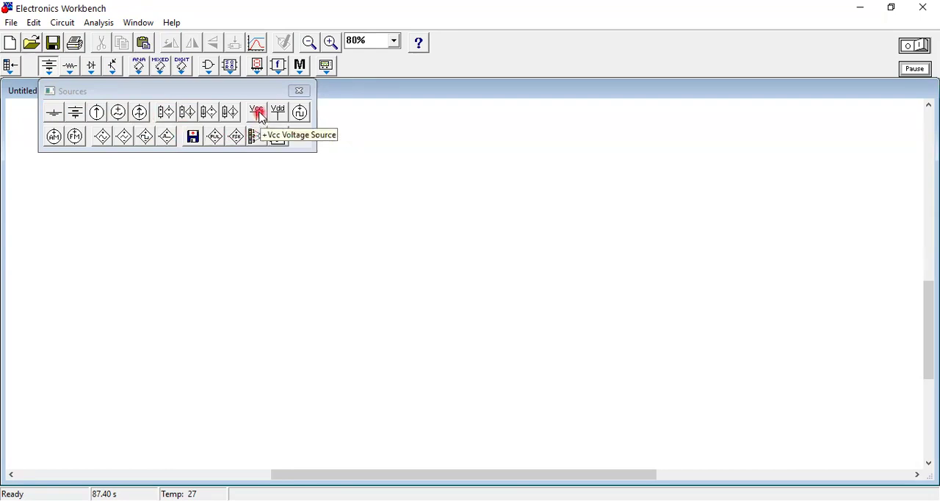
{"action": "mouse_move", "coordinate": [278, 111]}
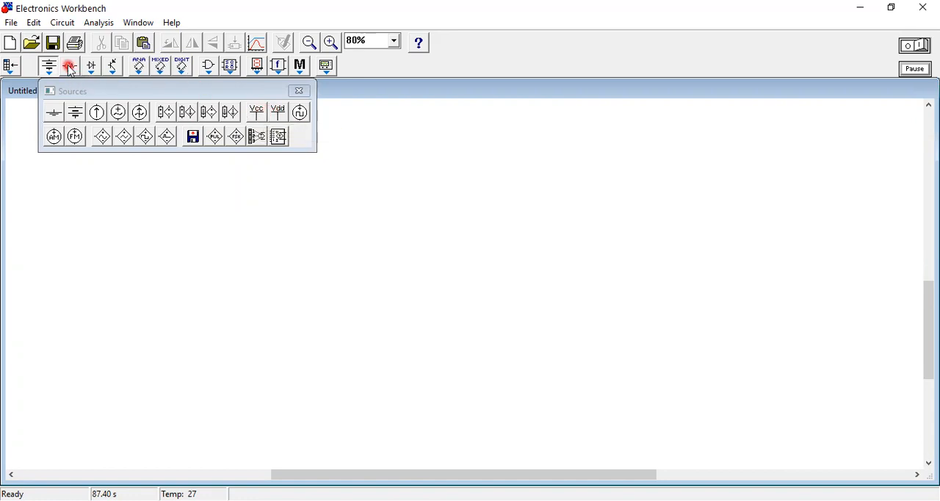
Step: Show the Basic parts bin with Connector, Resistor, Inductor and the switches
{"action": "left_click", "coordinate": [68, 66]}
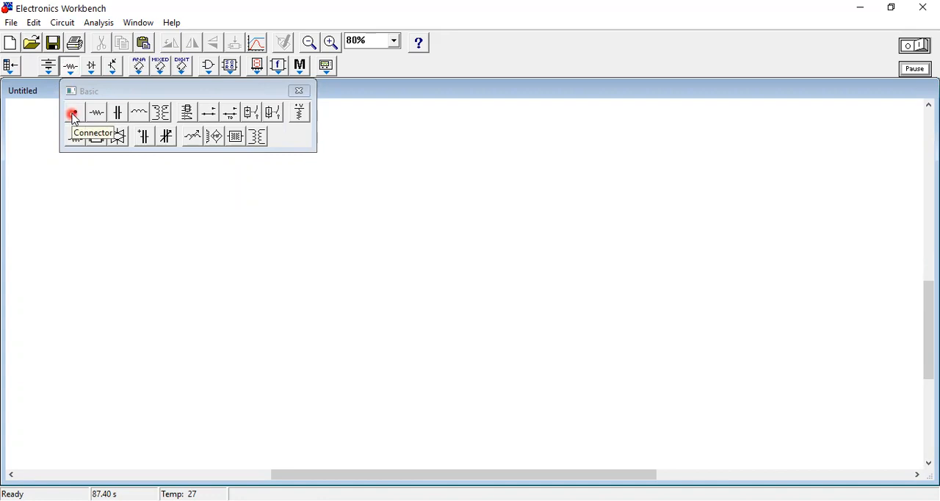
{"action": "mouse_move", "coordinate": [95, 112]}
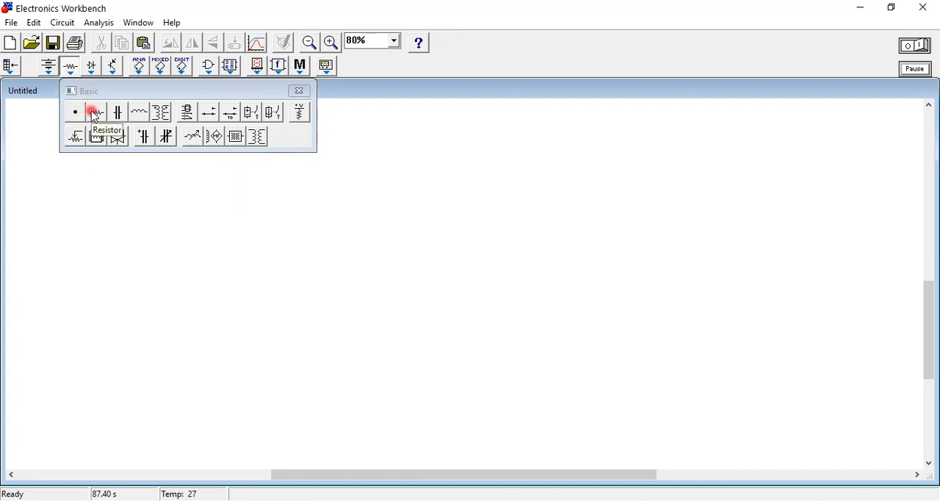
{"action": "mouse_move", "coordinate": [138, 112]}
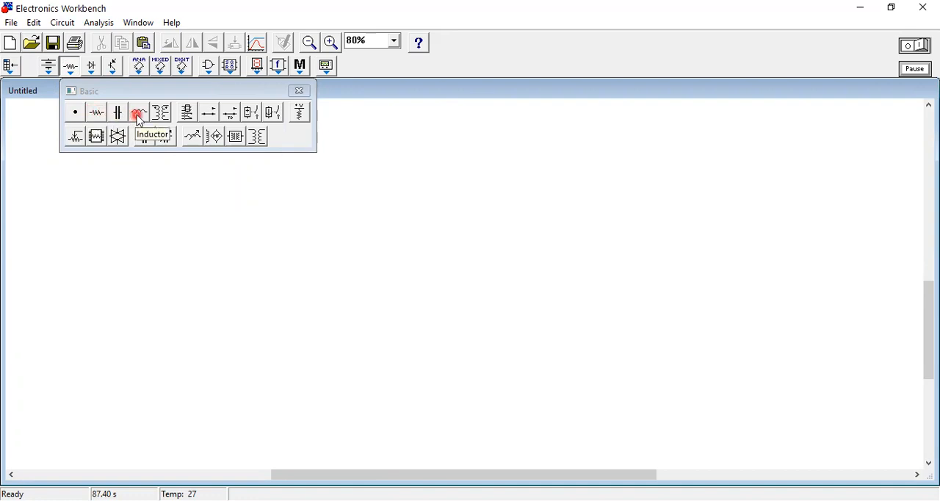
{"action": "mouse_move", "coordinate": [190, 120]}
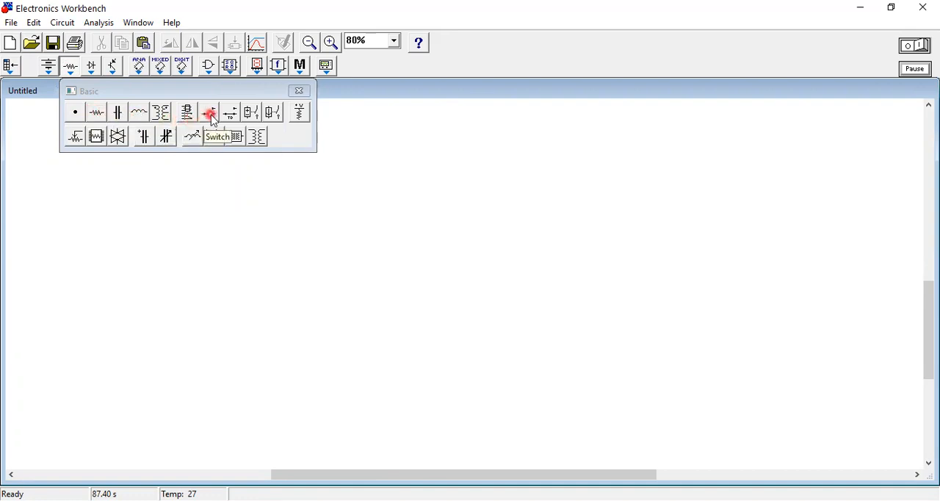
{"action": "mouse_move", "coordinate": [231, 112]}
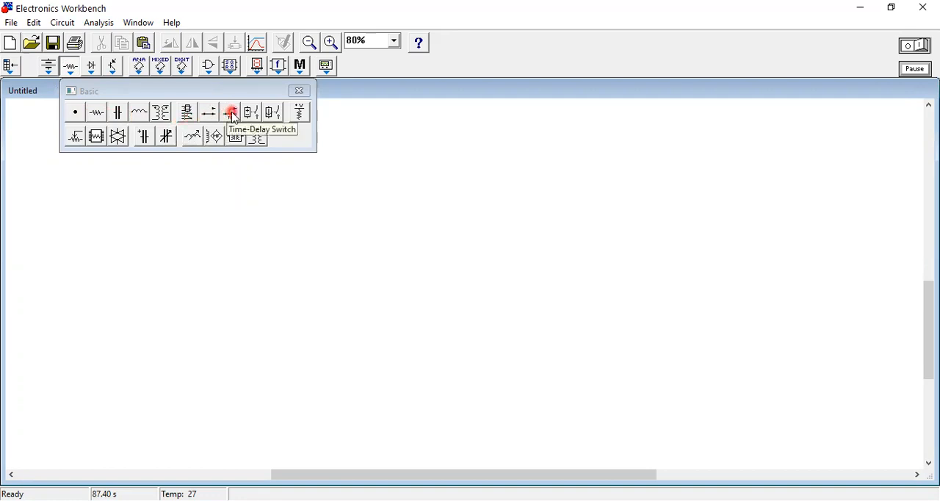
{"action": "mouse_move", "coordinate": [204, 126]}
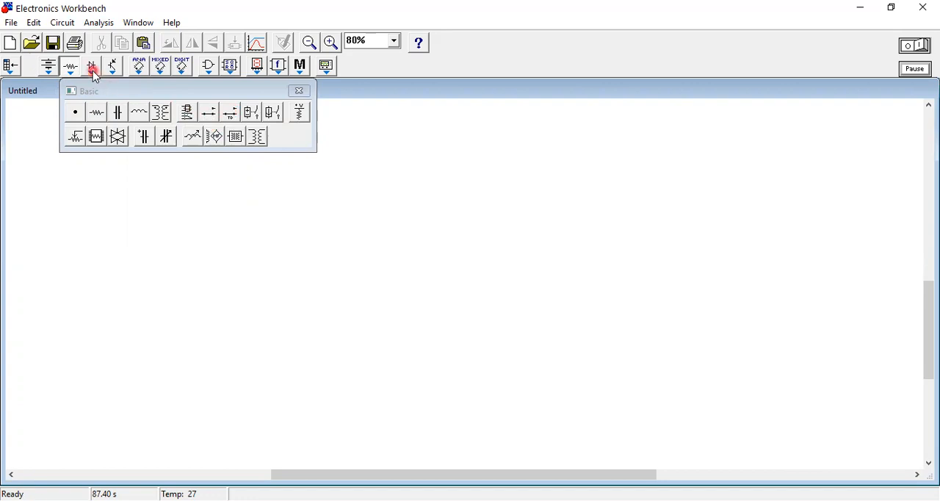
Step: Browse the Diodes, Transistors and Analog ICs parts bins in turn
{"action": "left_click", "coordinate": [91, 64]}
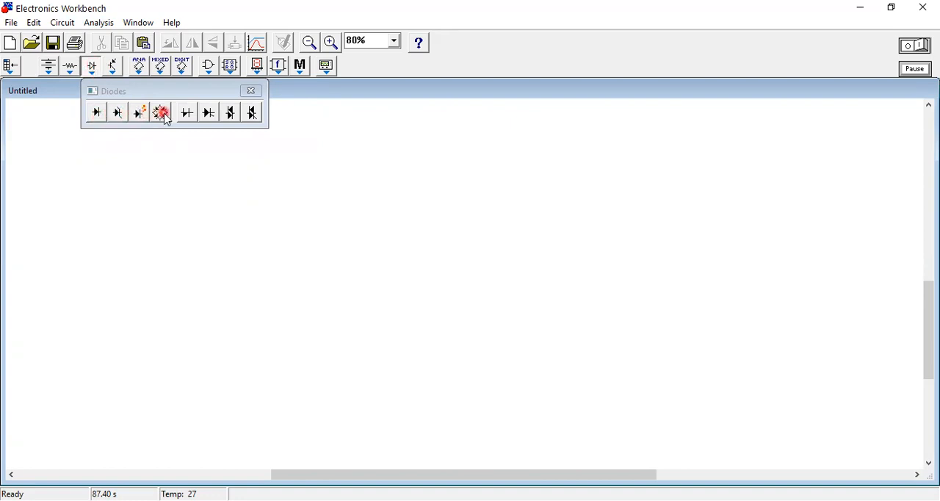
{"action": "mouse_move", "coordinate": [164, 116]}
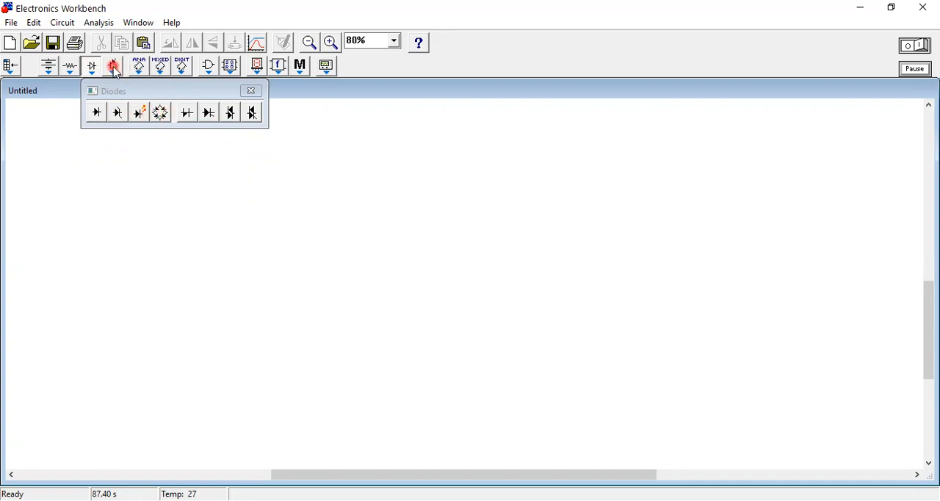
{"action": "left_click", "coordinate": [115, 65]}
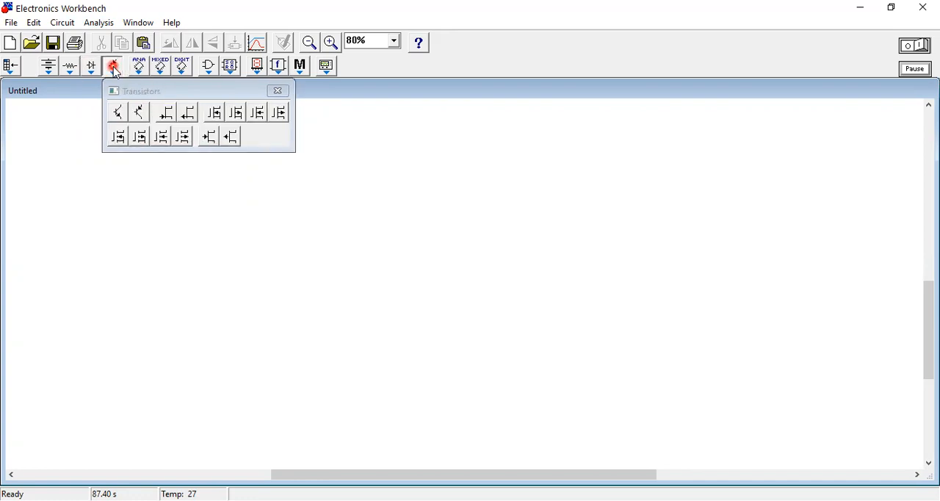
{"action": "mouse_move", "coordinate": [138, 66]}
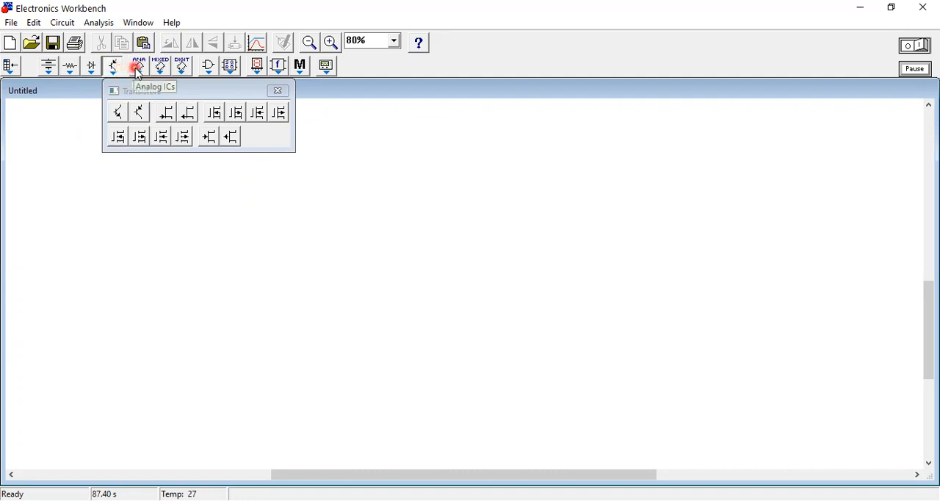
{"action": "left_click", "coordinate": [137, 66]}
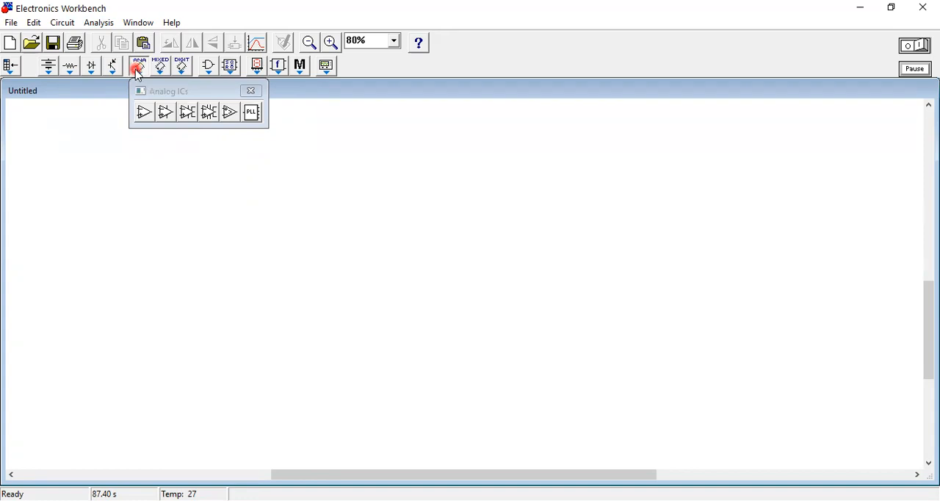
{"action": "mouse_move", "coordinate": [162, 66]}
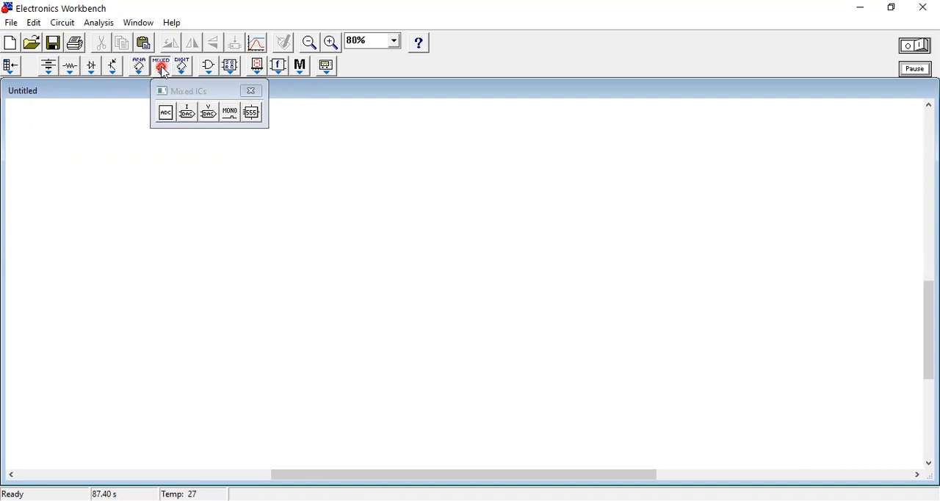
{"action": "mouse_move", "coordinate": [181, 66]}
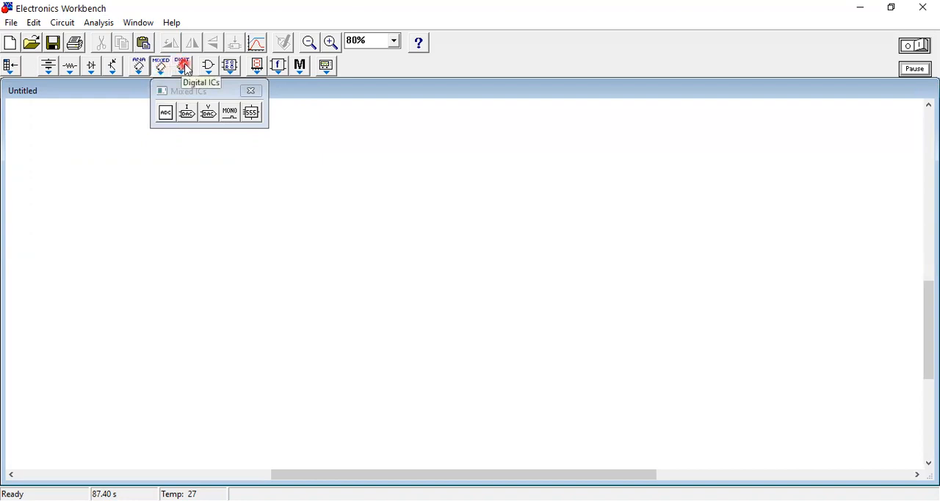
Step: Browse the Digital ICs, Logic Gates and Digital parts bins in turn
{"action": "left_click", "coordinate": [180, 66]}
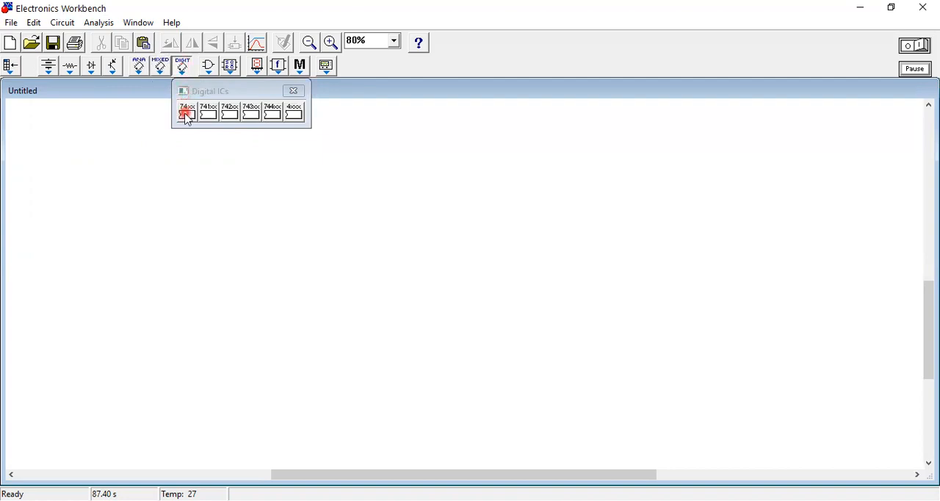
{"action": "mouse_move", "coordinate": [185, 114]}
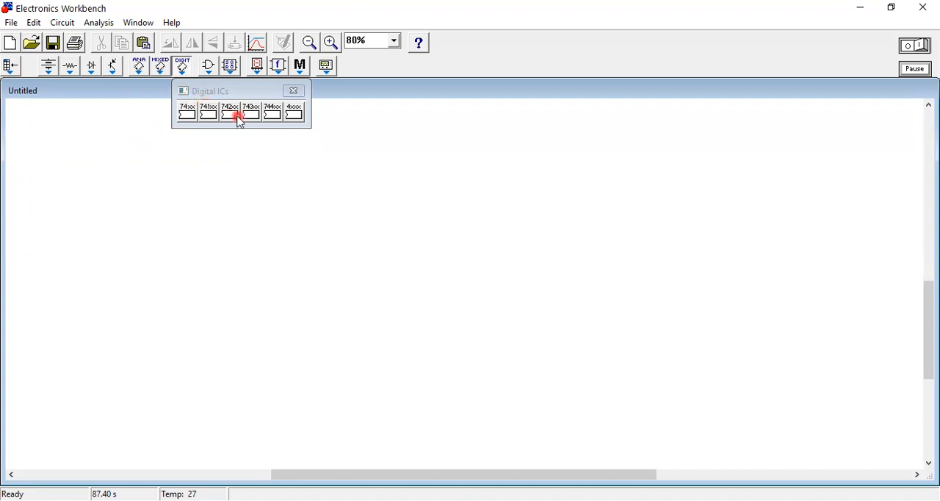
{"action": "left_click", "coordinate": [209, 66]}
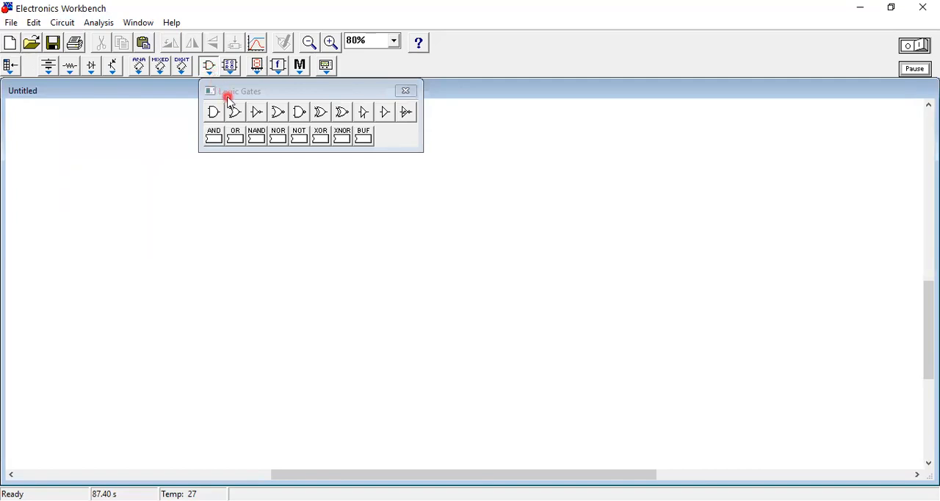
{"action": "mouse_move", "coordinate": [199, 112]}
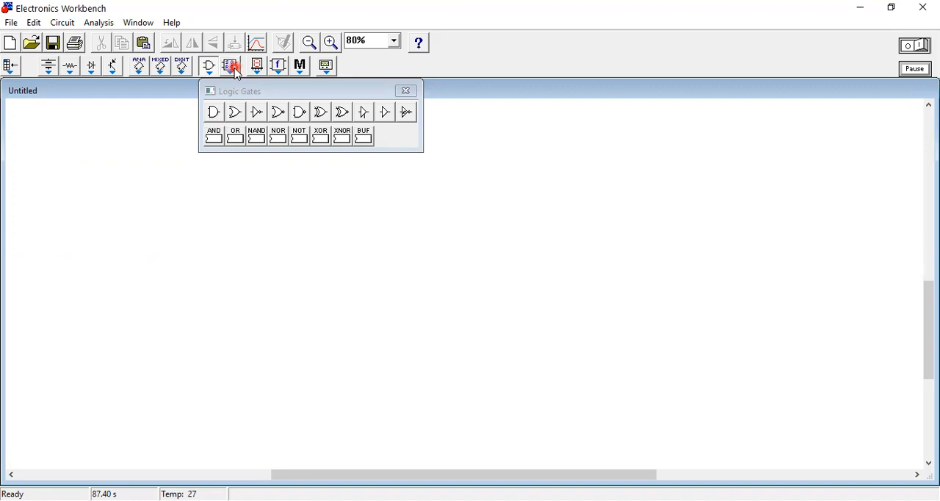
{"action": "left_click", "coordinate": [233, 64]}
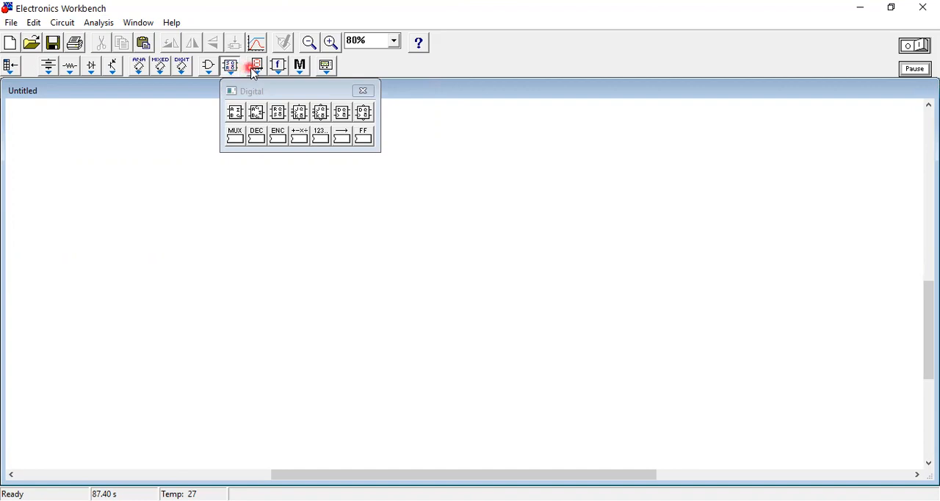
Step: Browse the Indicators bin with Red Probe, then switch to the Controls bin
{"action": "left_click", "coordinate": [255, 65]}
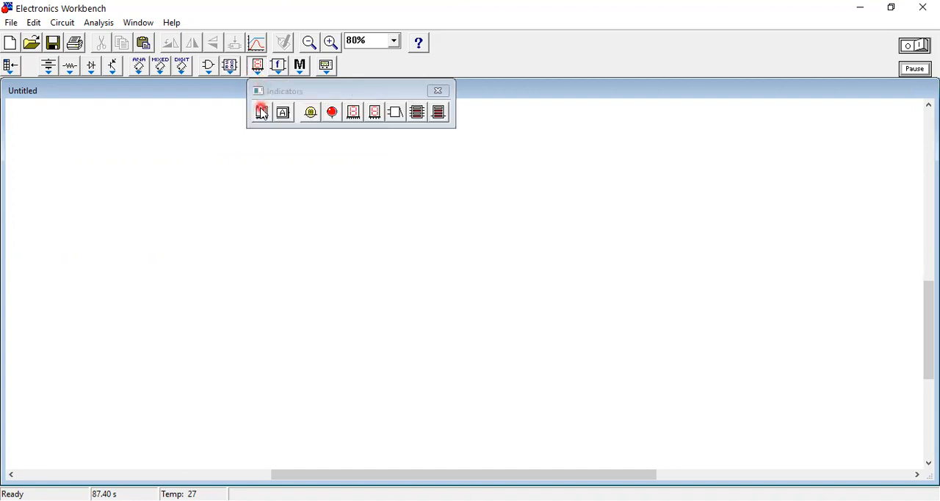
{"action": "mouse_move", "coordinate": [310, 116]}
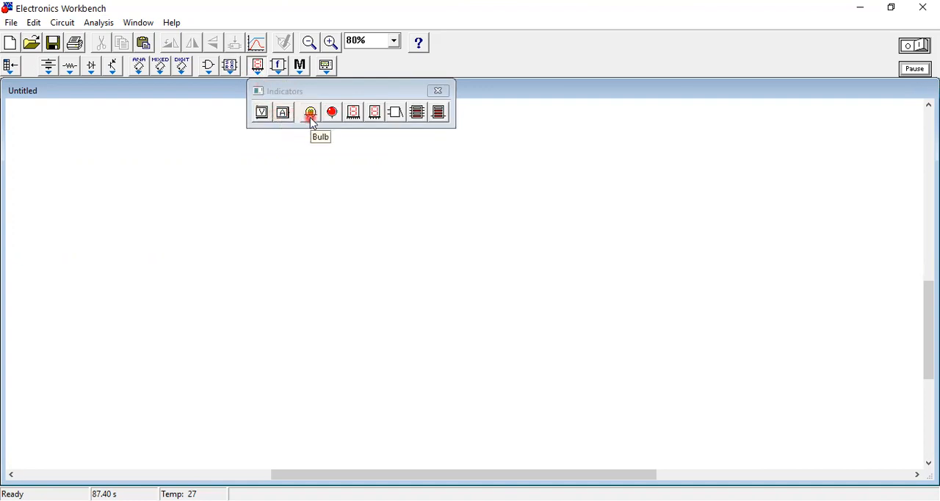
{"action": "mouse_move", "coordinate": [333, 118]}
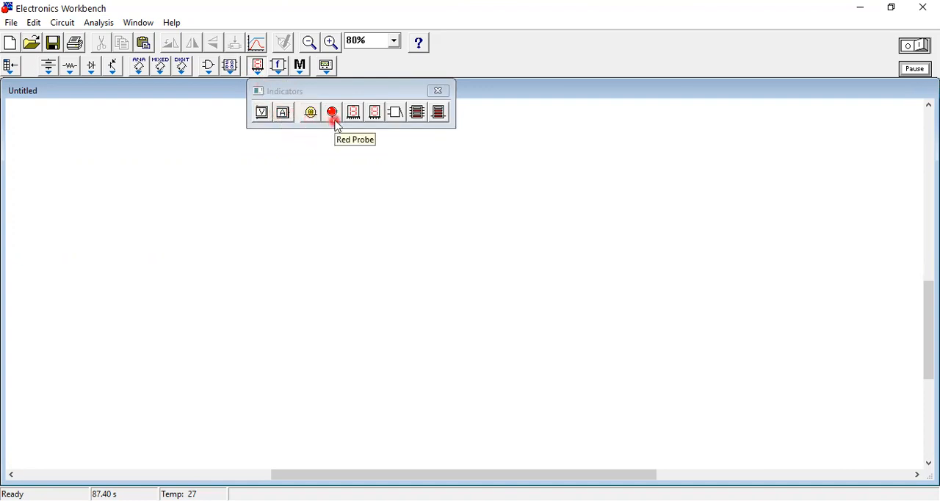
{"action": "mouse_move", "coordinate": [375, 112]}
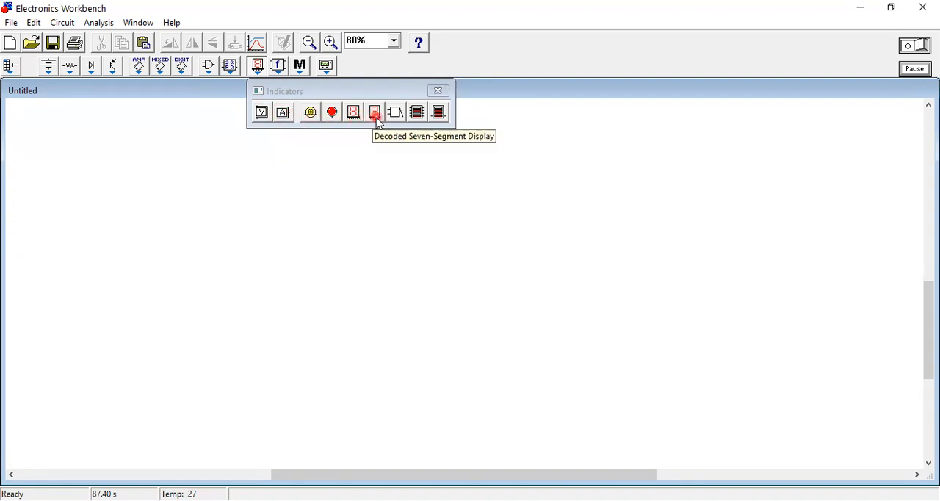
{"action": "mouse_move", "coordinate": [393, 111]}
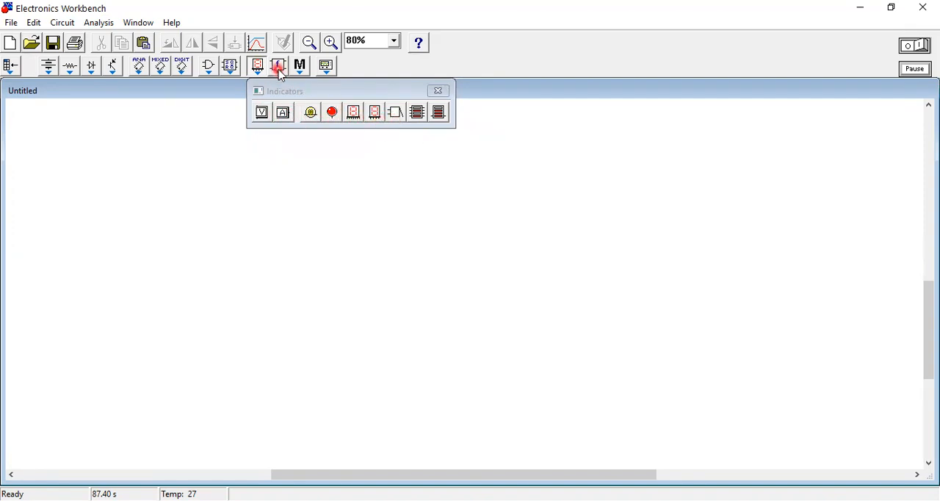
{"action": "left_click", "coordinate": [278, 64]}
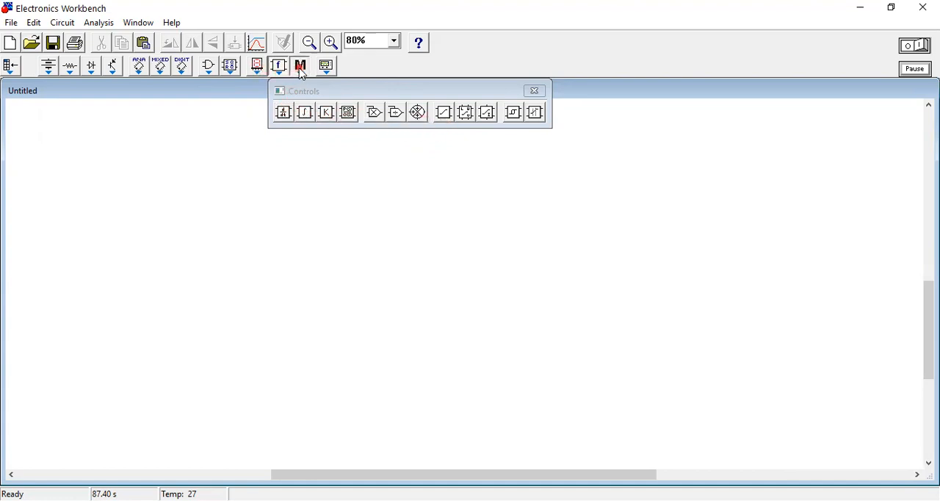
Step: Show the Miscellaneous parts bin with fuses, text and similar parts
{"action": "left_click", "coordinate": [299, 64]}
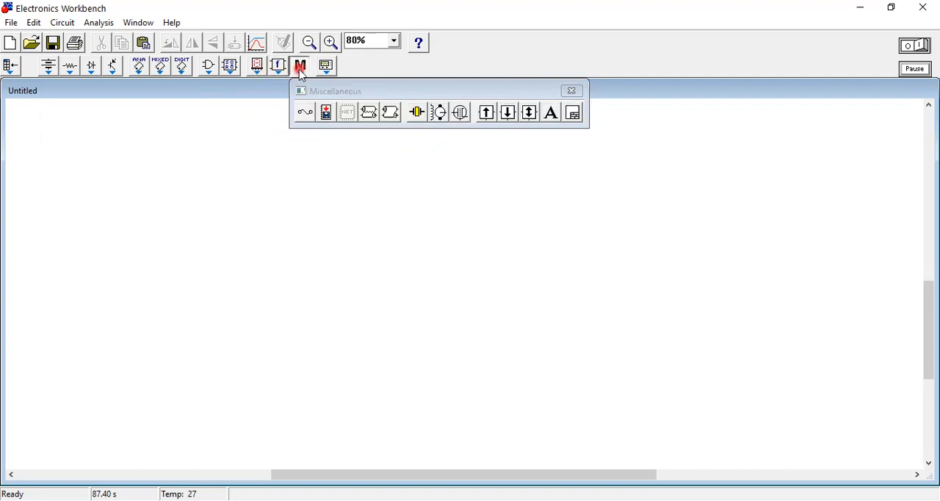
{"action": "left_click", "coordinate": [347, 112]}
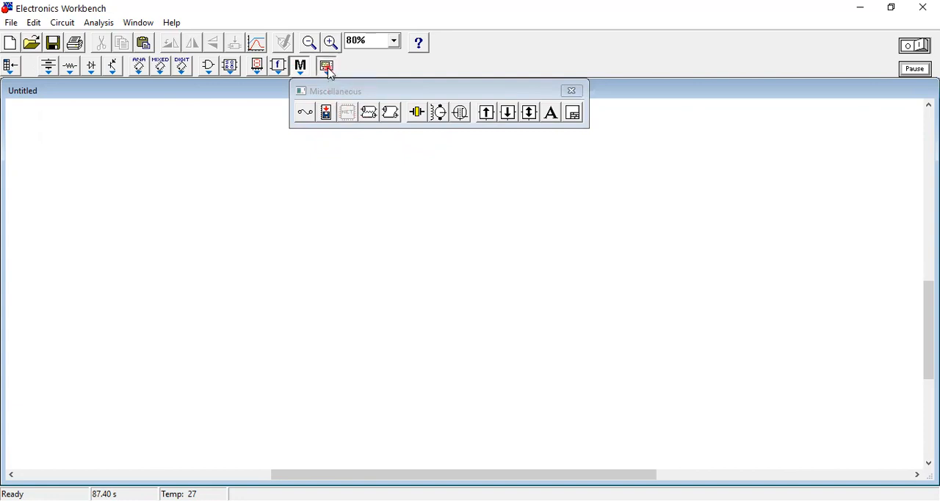
Step: Show the Instruments parts bin to look over the meters, generators and oscilloscopes
{"action": "left_click", "coordinate": [326, 64]}
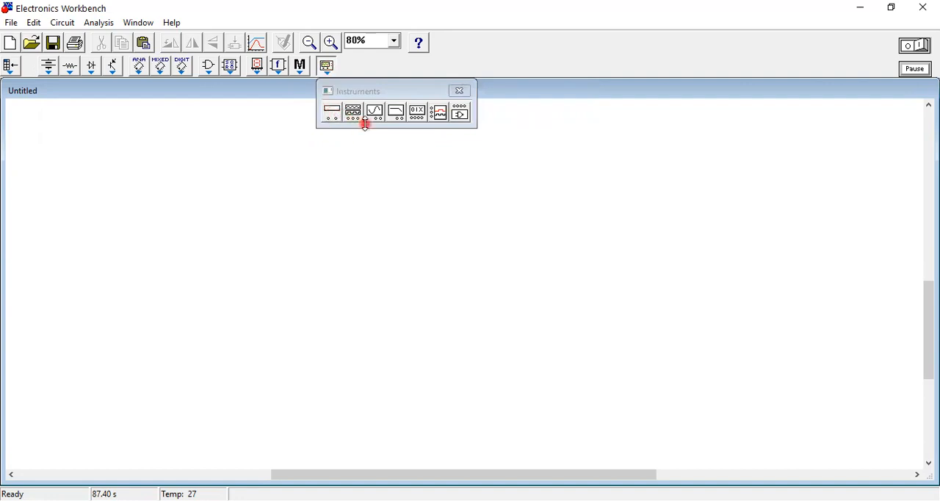
{"action": "mouse_move", "coordinate": [367, 118]}
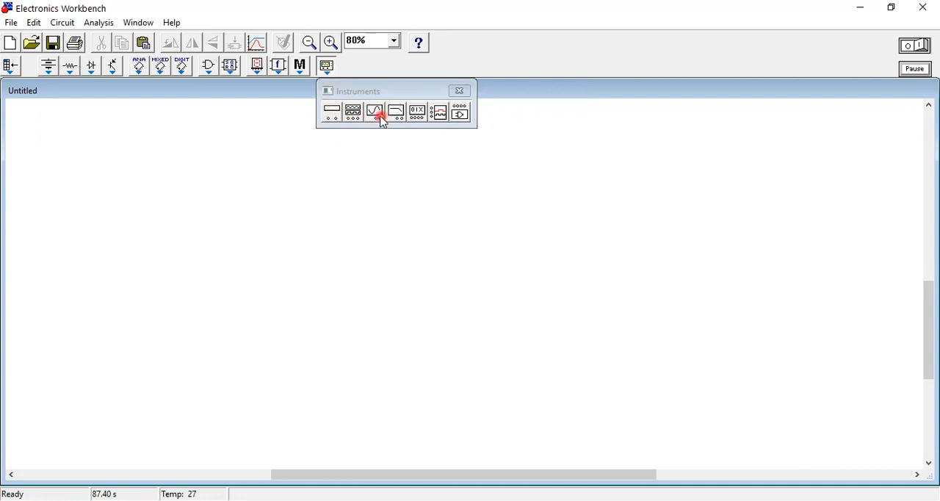
{"action": "mouse_move", "coordinate": [399, 117]}
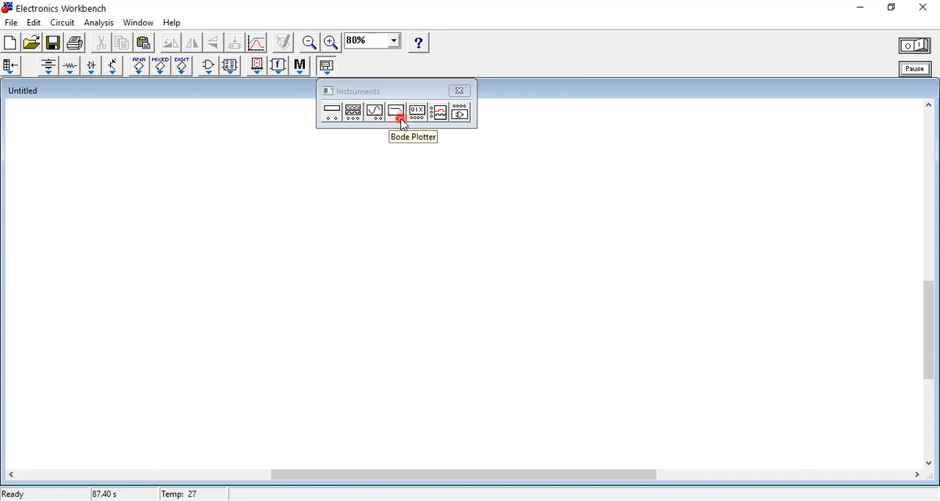
{"action": "mouse_move", "coordinate": [417, 114]}
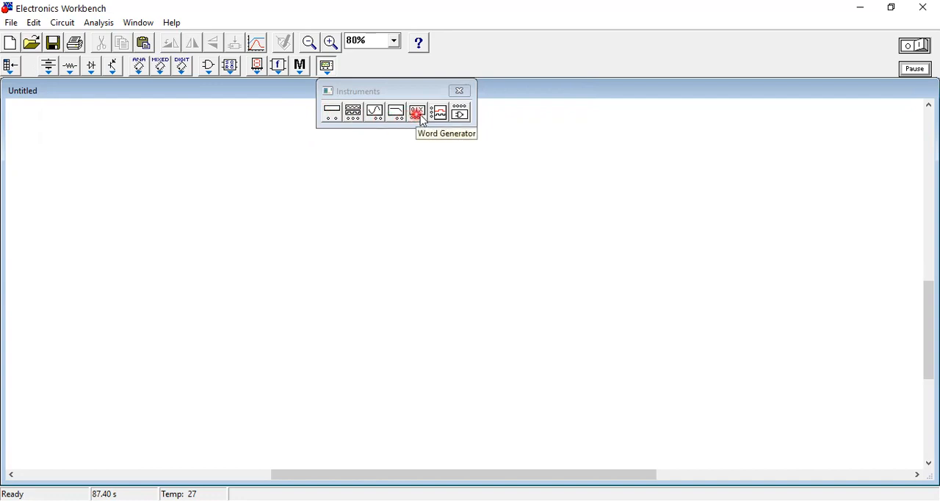
{"action": "mouse_move", "coordinate": [437, 115]}
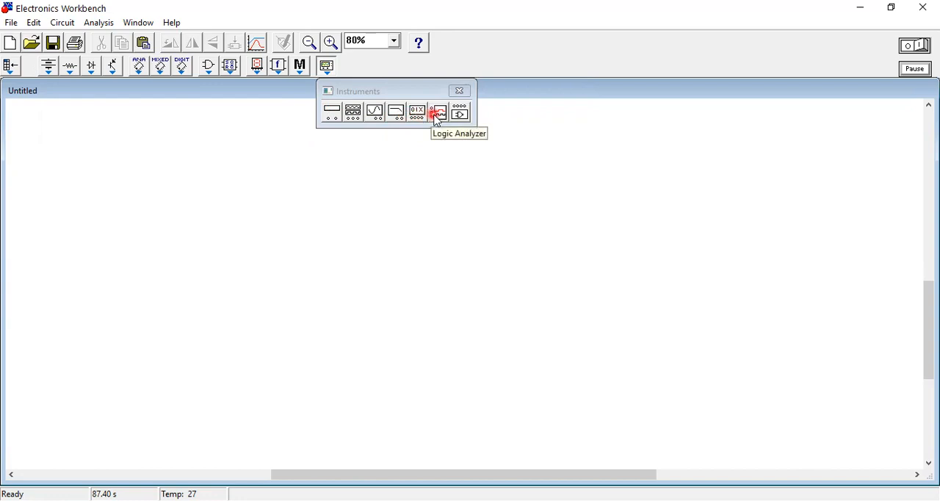
{"action": "mouse_move", "coordinate": [457, 116]}
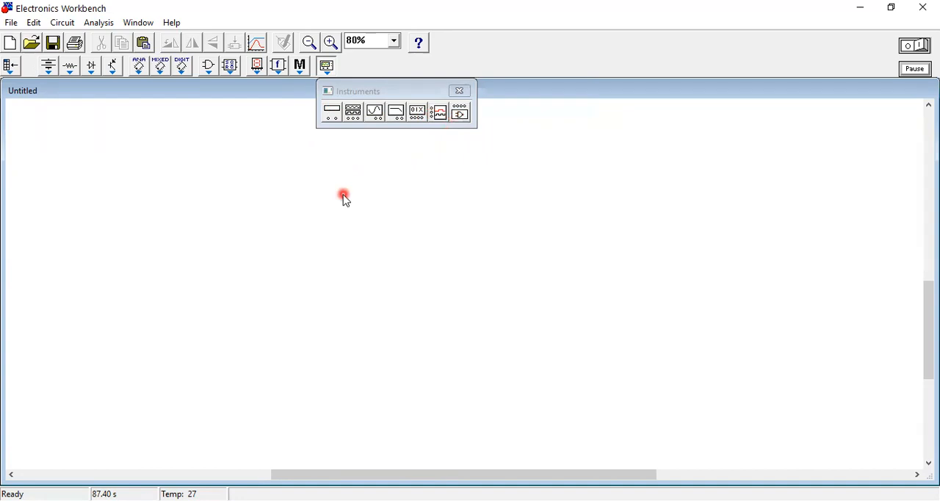
{"action": "mouse_move", "coordinate": [482, 124]}
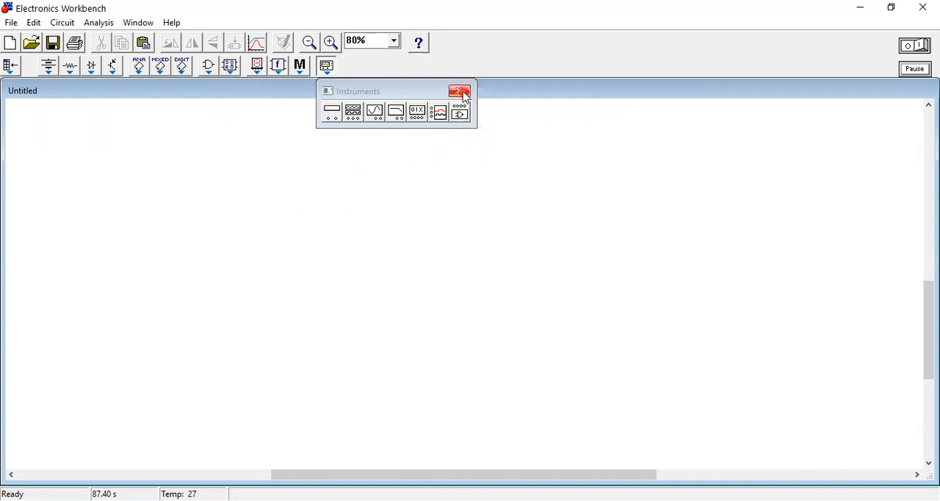
{"action": "mouse_move", "coordinate": [458, 94]}
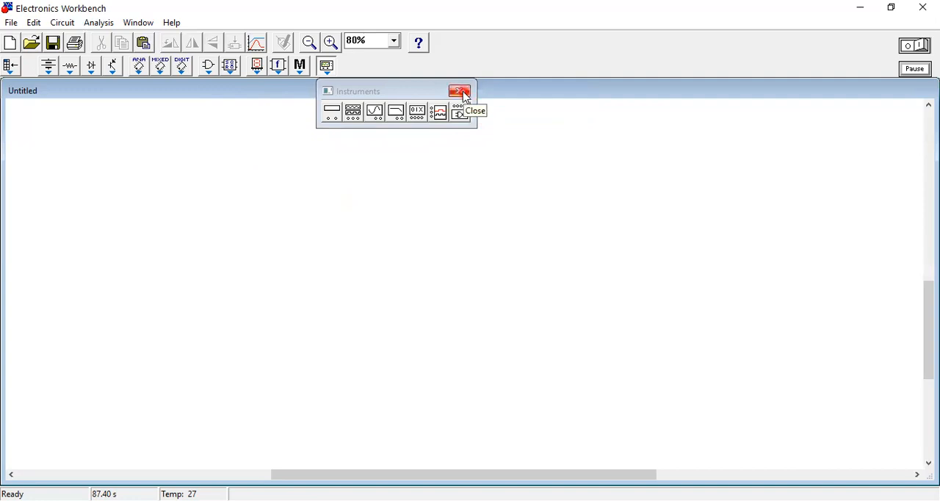
Step: Close the Instruments parts bin, leaving the empty circuit with no bin open
{"action": "left_click", "coordinate": [458, 92]}
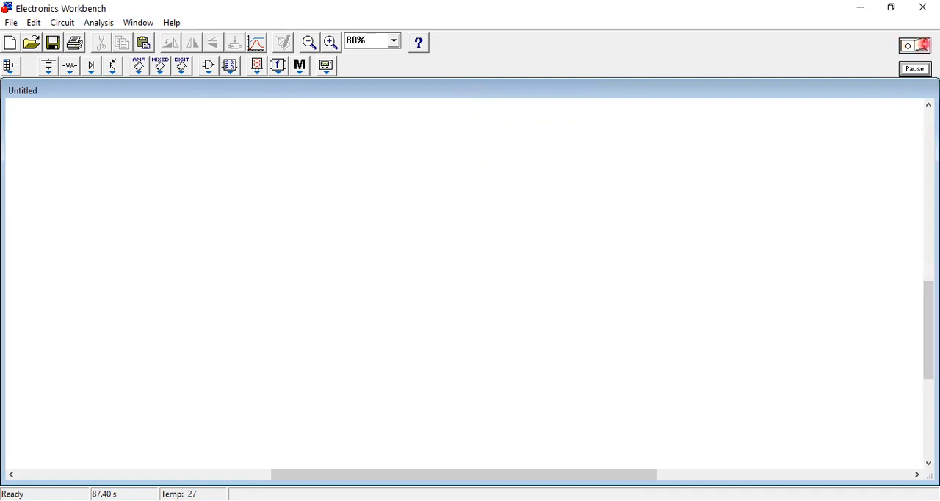
{"action": "mouse_move", "coordinate": [918, 46]}
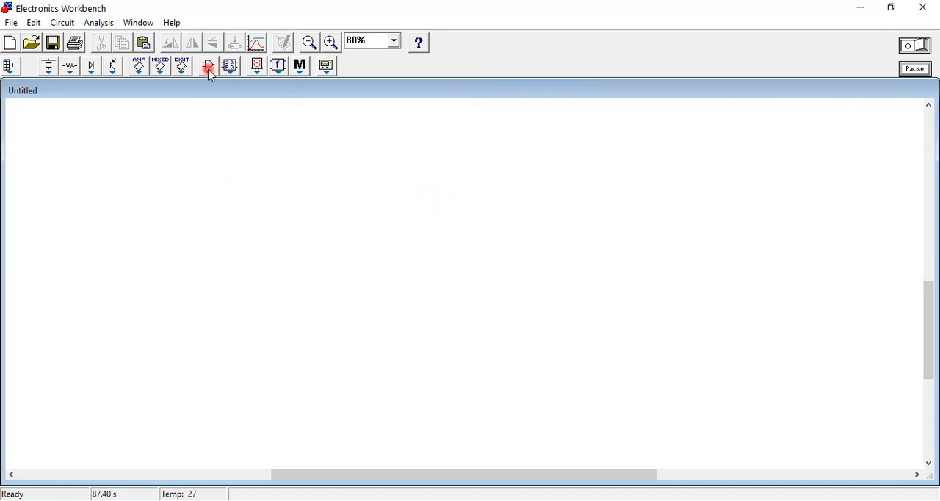
{"action": "mouse_move", "coordinate": [208, 68]}
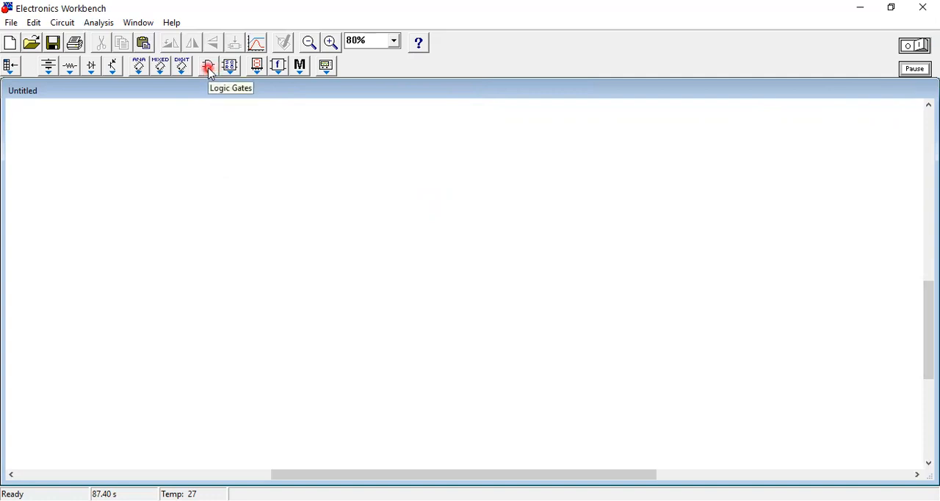
Step: Place an AND gate from the Logic Gates bin near the circuit centre, then switch to the Indicators bin
{"action": "left_click", "coordinate": [209, 67]}
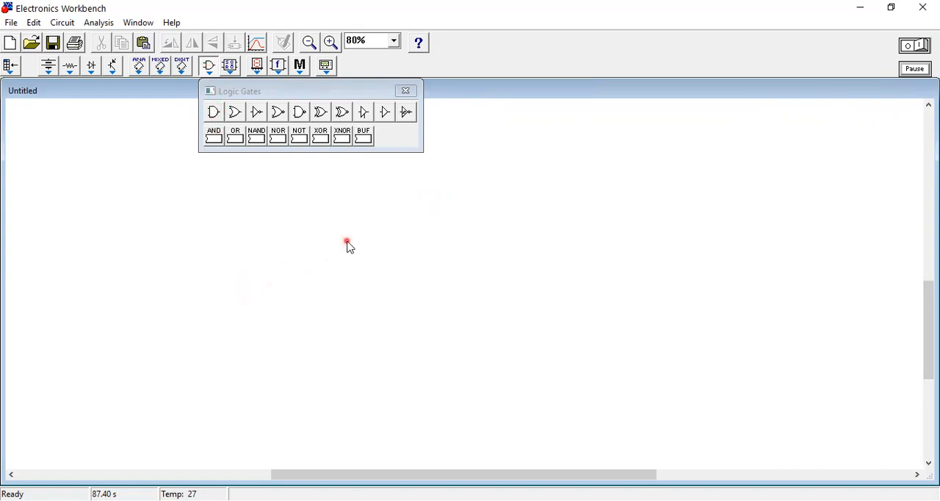
{"action": "left_click_drag", "start_coordinate": [215, 112], "coordinate": [349, 243]}
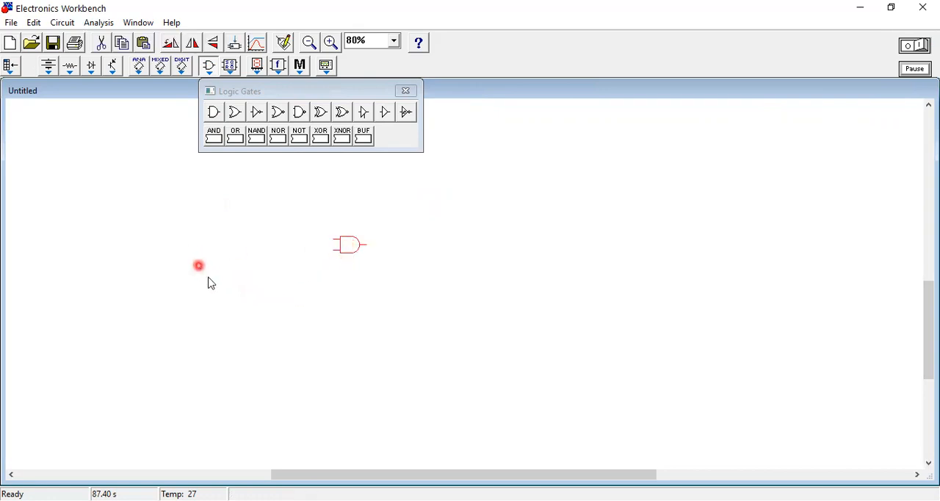
{"action": "mouse_move", "coordinate": [406, 91]}
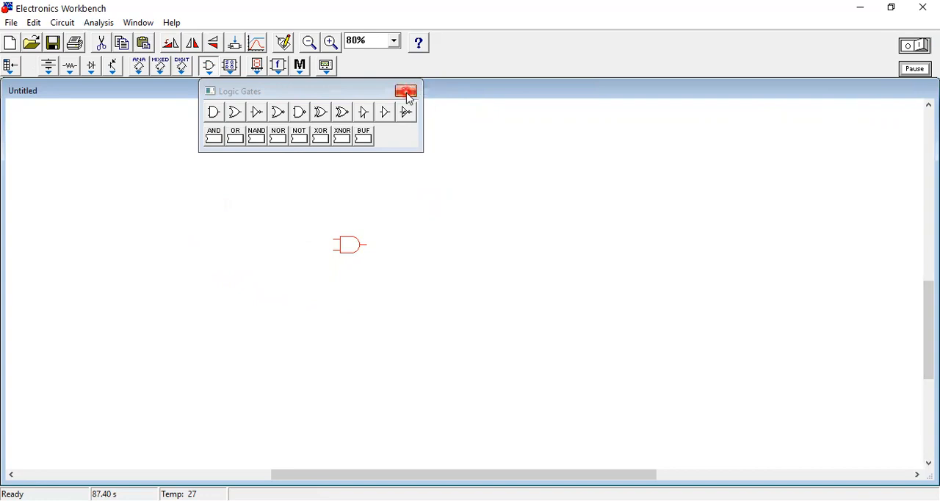
{"action": "left_click", "coordinate": [405, 91]}
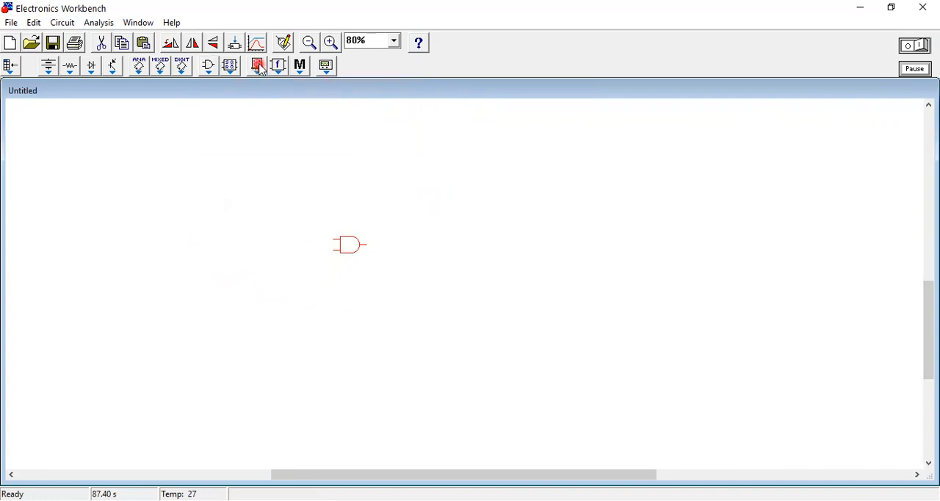
{"action": "left_click", "coordinate": [257, 65]}
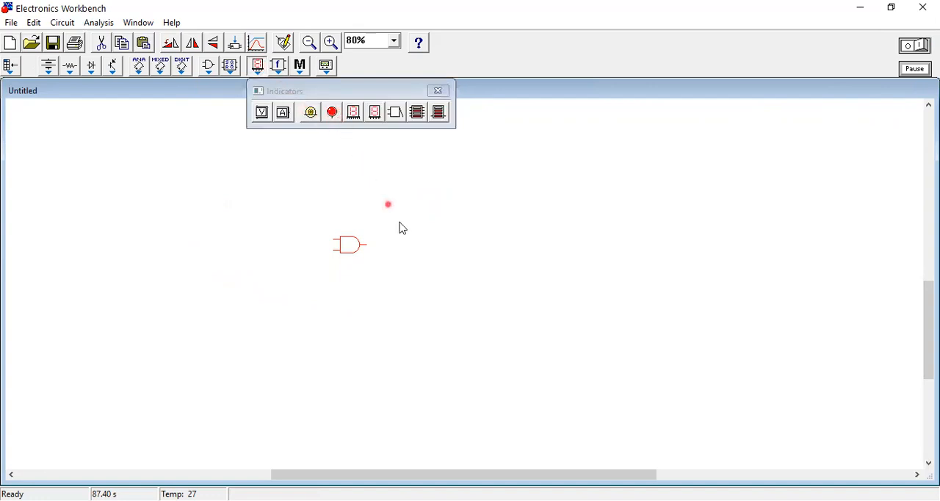
Step: Flip the red probe horizontally, wire it to the AND gate output, and show the Sources bin
{"action": "right_click", "coordinate": [418, 217]}
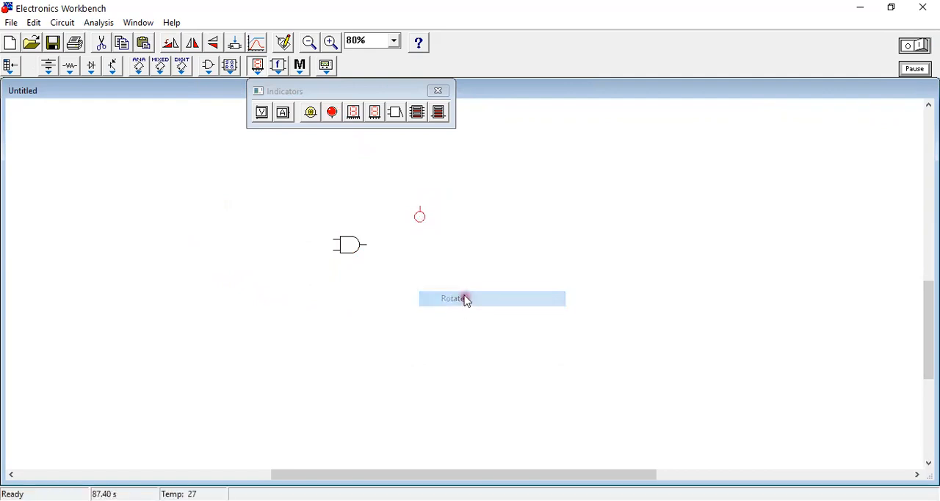
{"action": "mouse_move", "coordinate": [467, 329]}
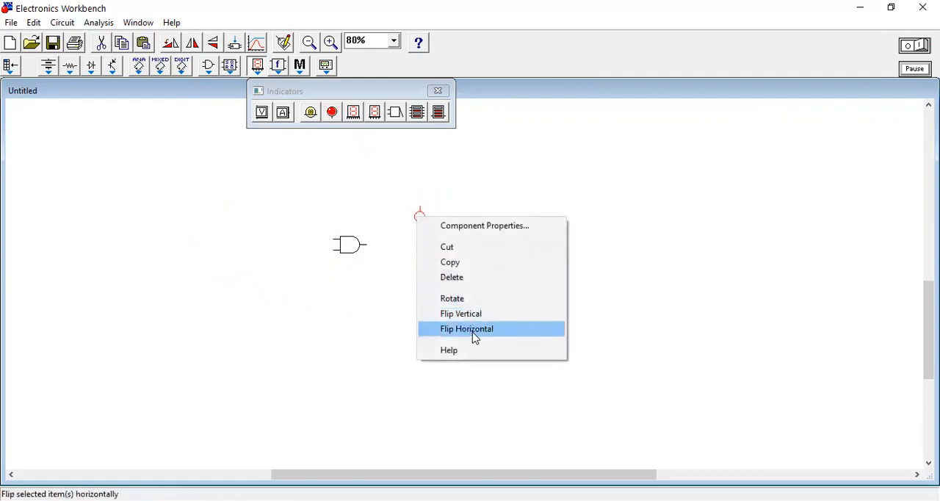
{"action": "left_click", "coordinate": [467, 329]}
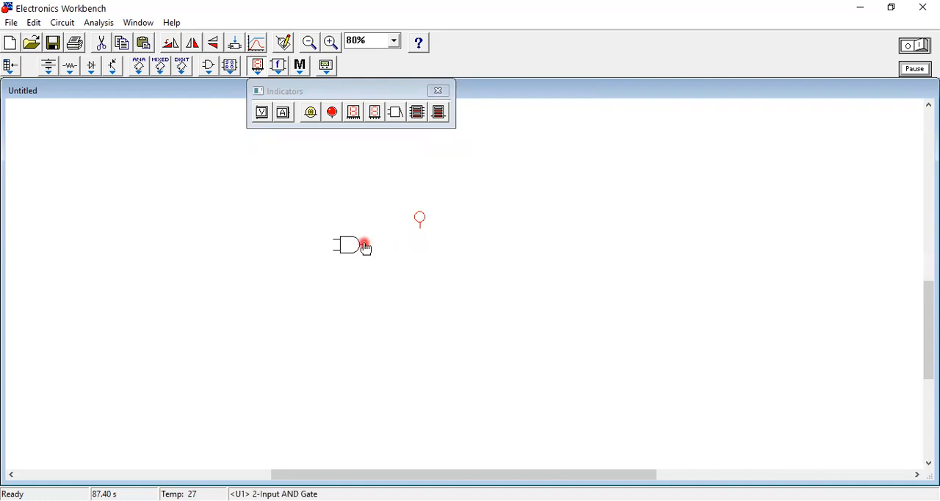
{"action": "mouse_move", "coordinate": [370, 249]}
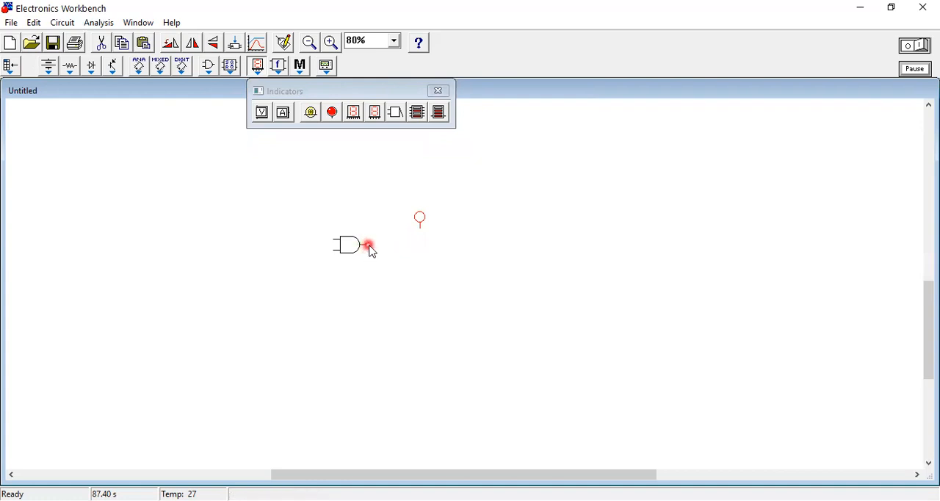
{"action": "mouse_move", "coordinate": [420, 227]}
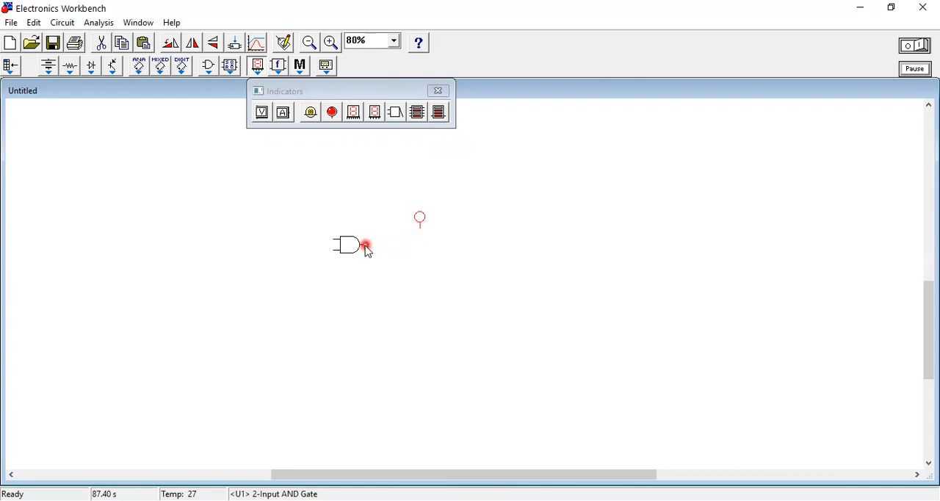
{"action": "left_click_drag", "start_coordinate": [366, 244], "coordinate": [420, 227]}
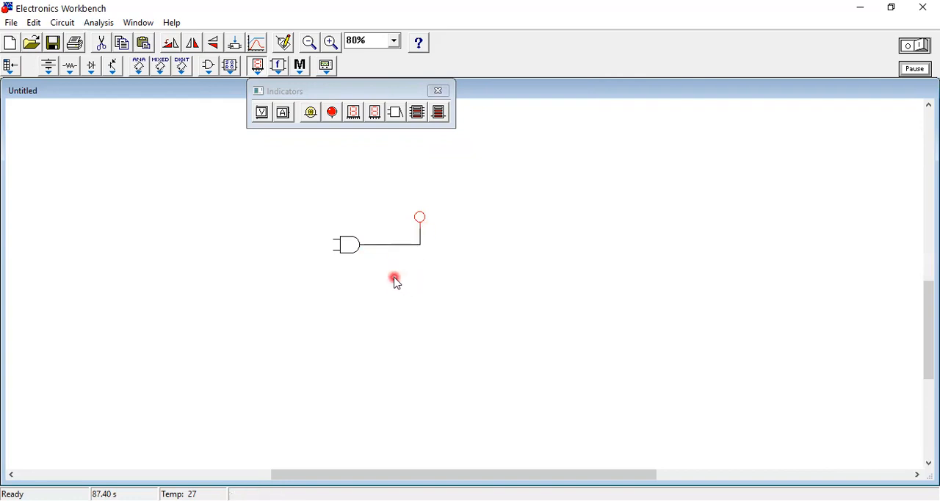
{"action": "mouse_move", "coordinate": [214, 275]}
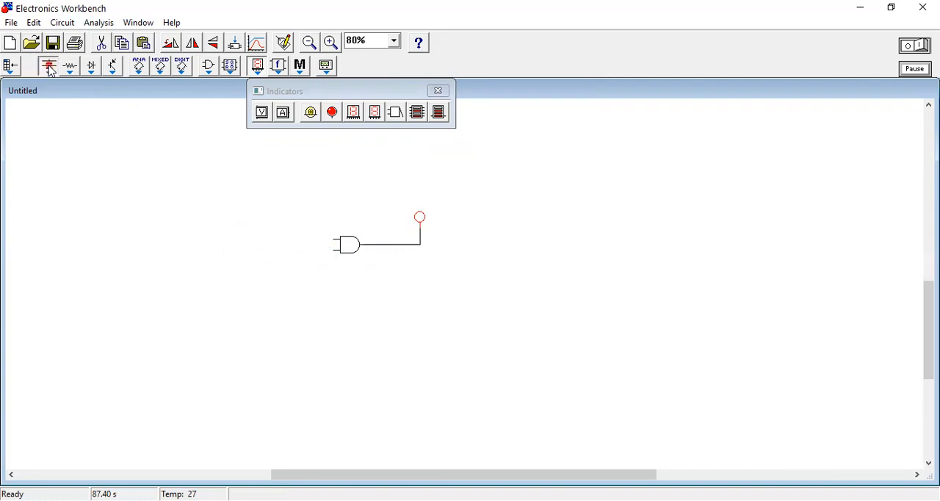
{"action": "left_click", "coordinate": [71, 66]}
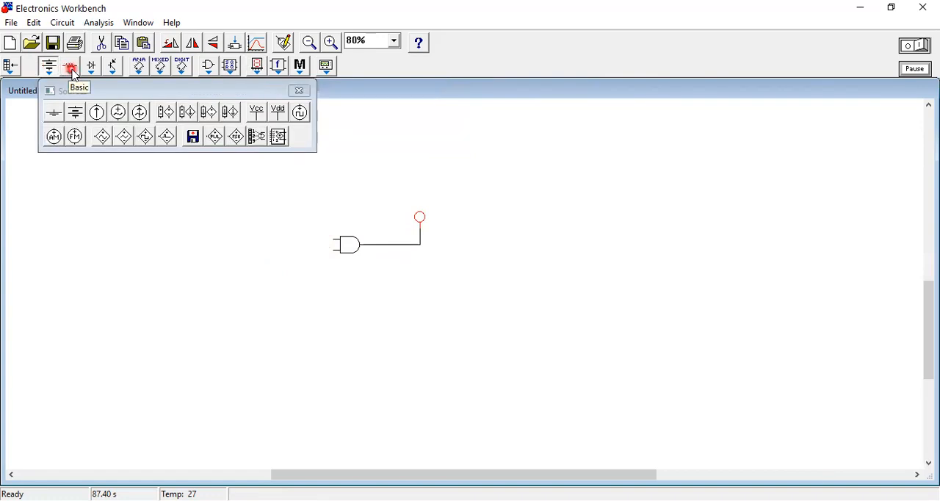
Step: Place two switches left of the AND gate and assign the first one key A
{"action": "left_click", "coordinate": [70, 67]}
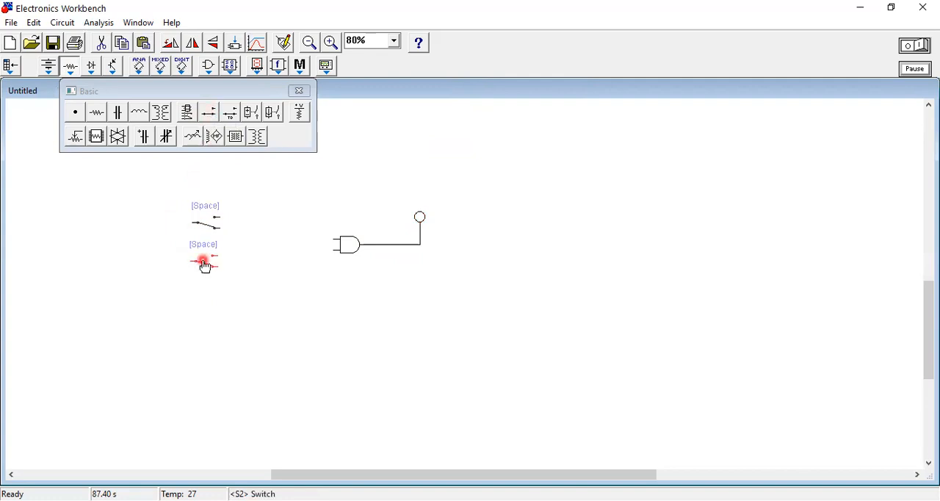
{"action": "right_click", "coordinate": [203, 261]}
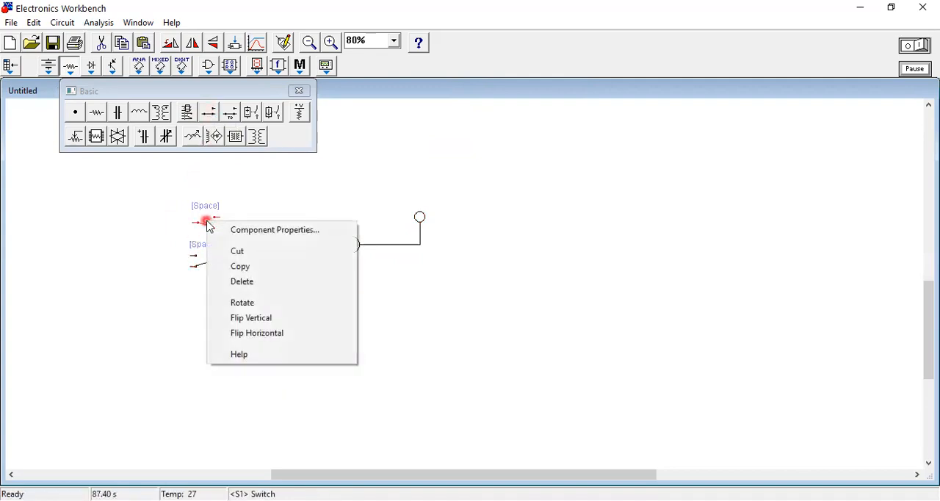
{"action": "left_click", "coordinate": [203, 261]}
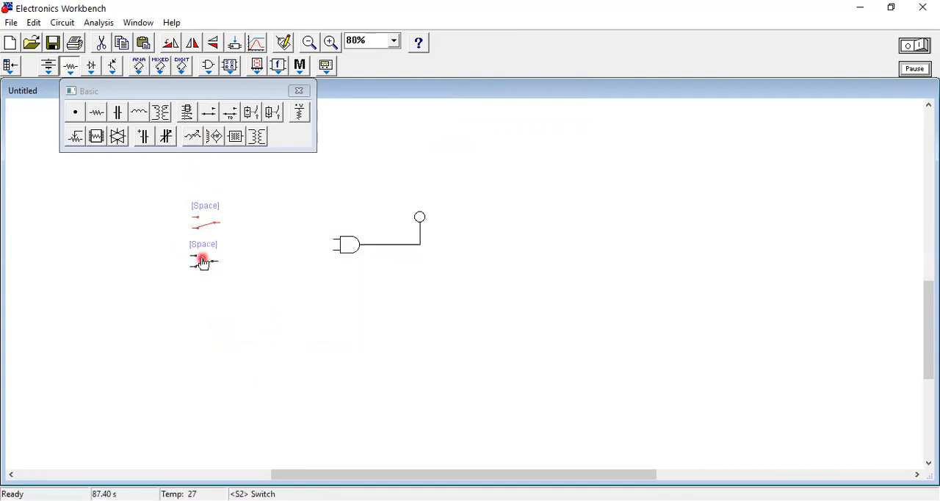
{"action": "double_click", "coordinate": [203, 261]}
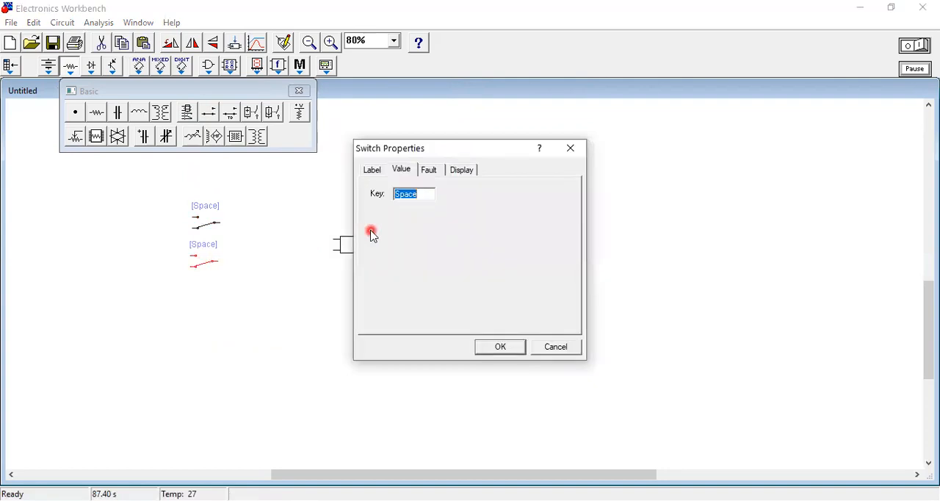
{"action": "type", "text": "a"}
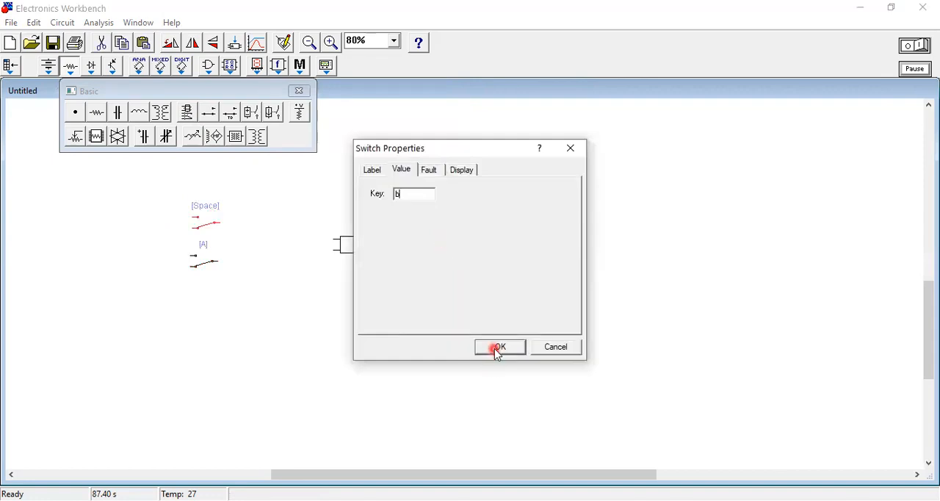
{"action": "left_click", "coordinate": [499, 346]}
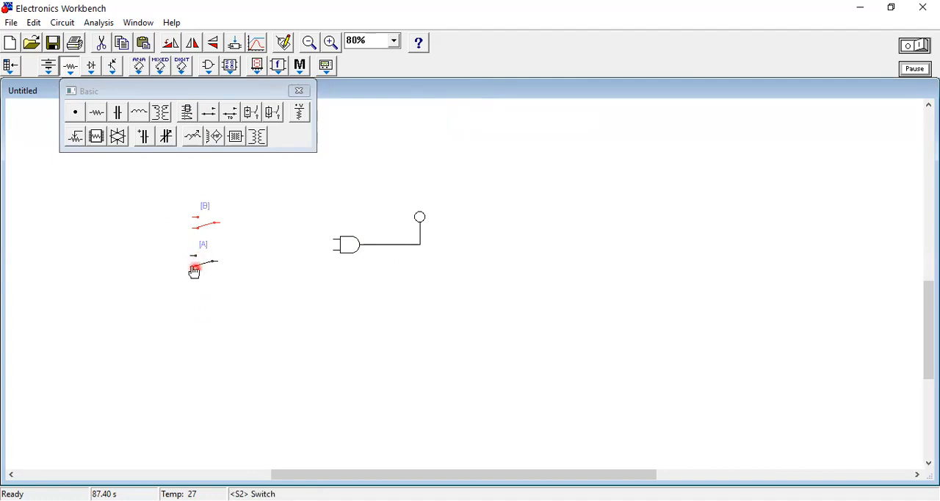
{"action": "left_click", "coordinate": [205, 219]}
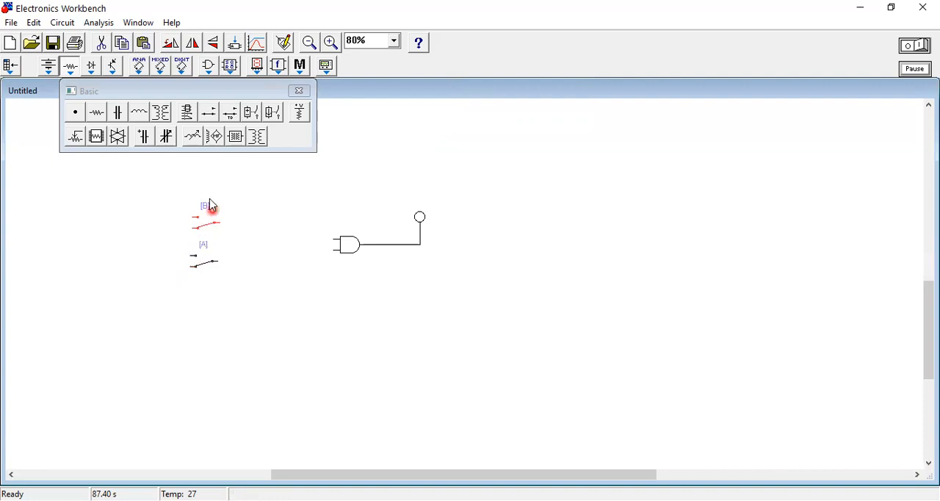
Step: Wire Vcc to switch A from the Sources bin and connect a switch output to an AND gate input
{"action": "left_click", "coordinate": [94, 112]}
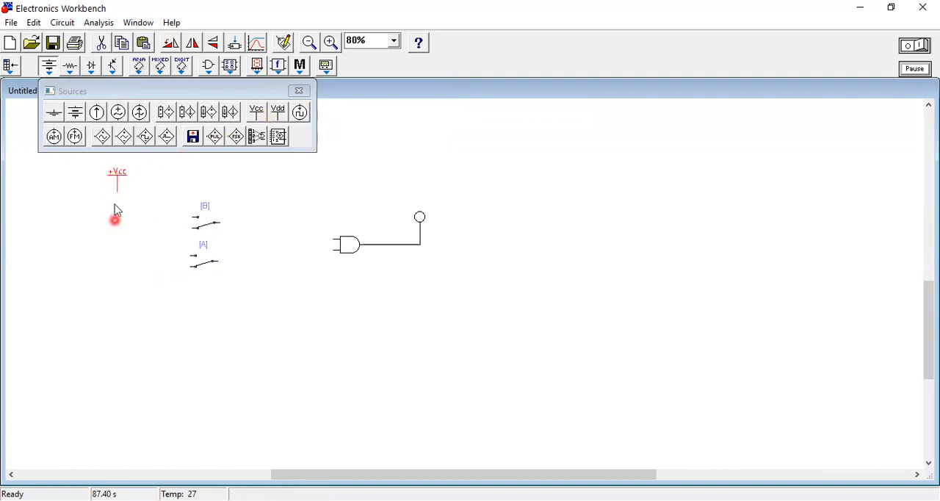
{"action": "mouse_move", "coordinate": [177, 249]}
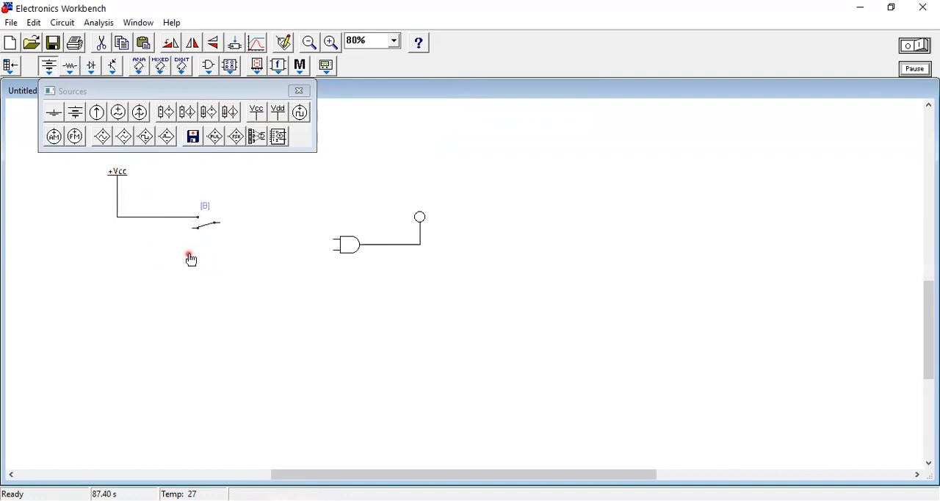
{"action": "left_click", "coordinate": [189, 258]}
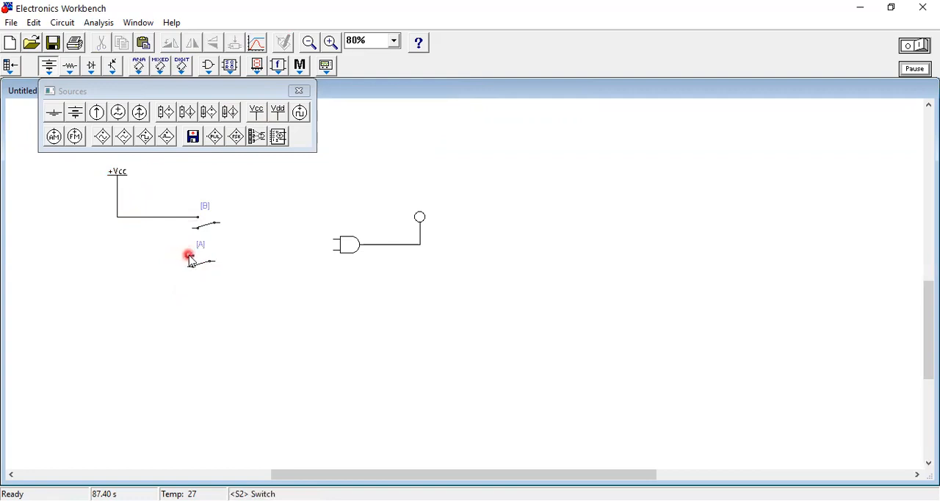
{"action": "left_click_drag", "start_coordinate": [117, 218], "coordinate": [188, 256]}
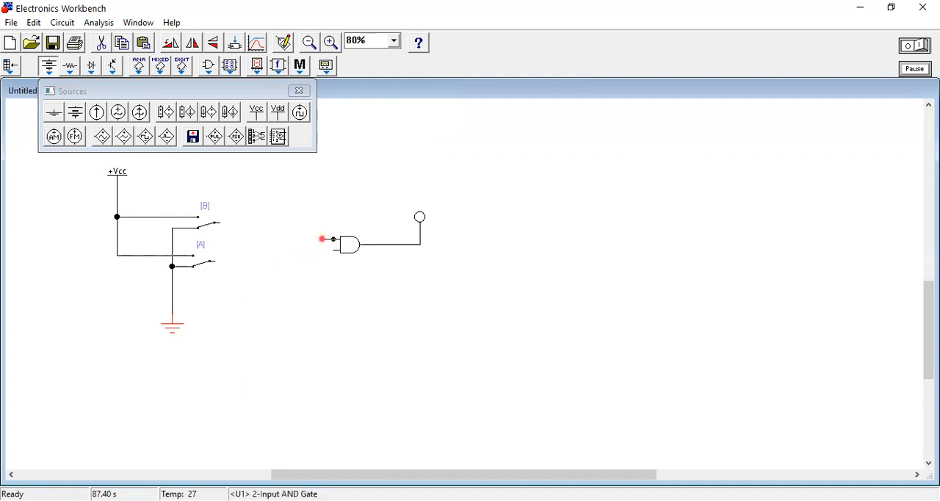
{"action": "left_click_drag", "start_coordinate": [322, 238], "coordinate": [235, 230]}
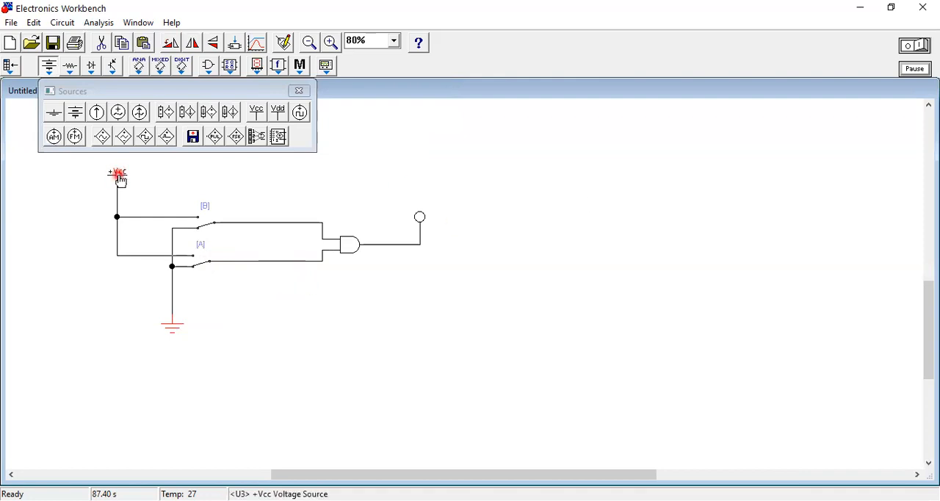
{"action": "double_click", "coordinate": [116, 178]}
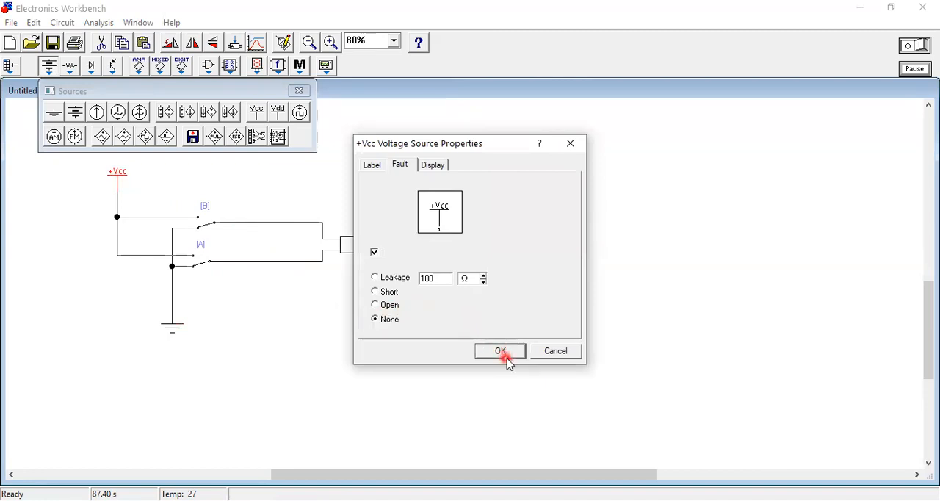
{"action": "left_click", "coordinate": [370, 165]}
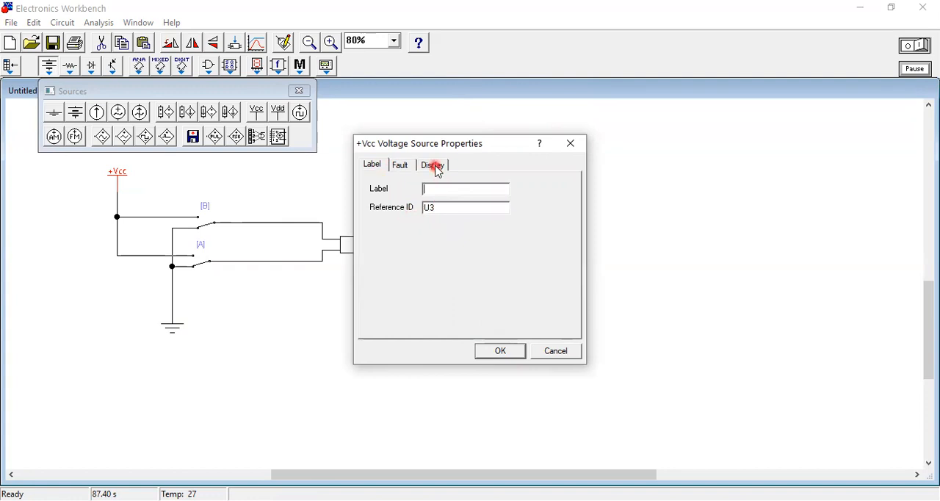
{"action": "left_click", "coordinate": [499, 351]}
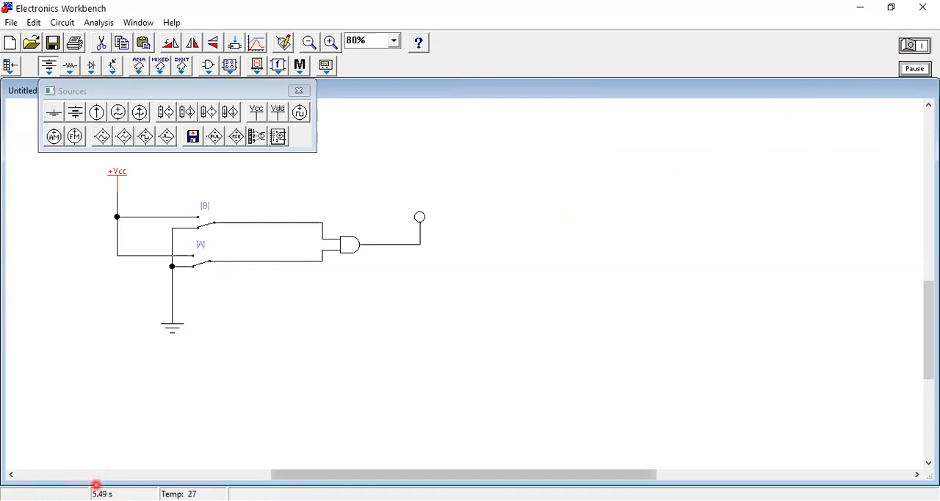
{"action": "mouse_move", "coordinate": [165, 454]}
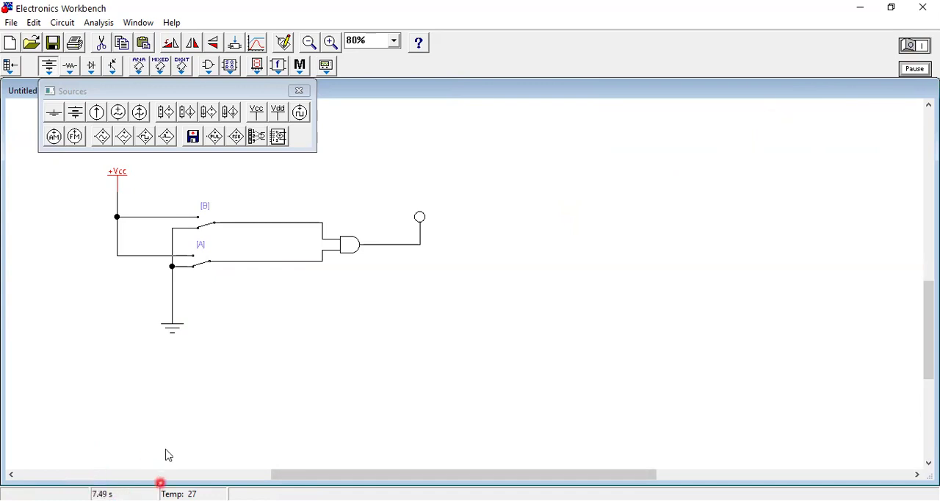
Step: Close both switches during simulation so the red probe on the AND output lights
{"action": "left_click", "coordinate": [209, 233]}
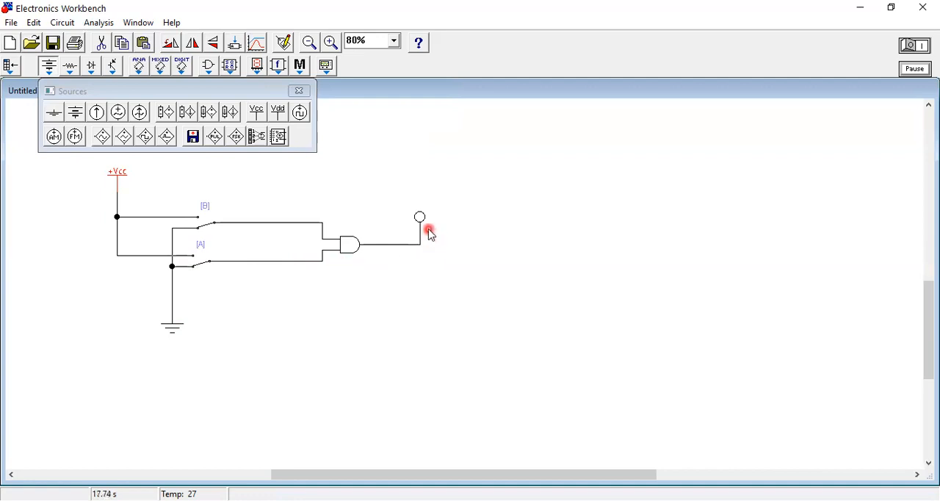
{"action": "left_click", "coordinate": [205, 223]}
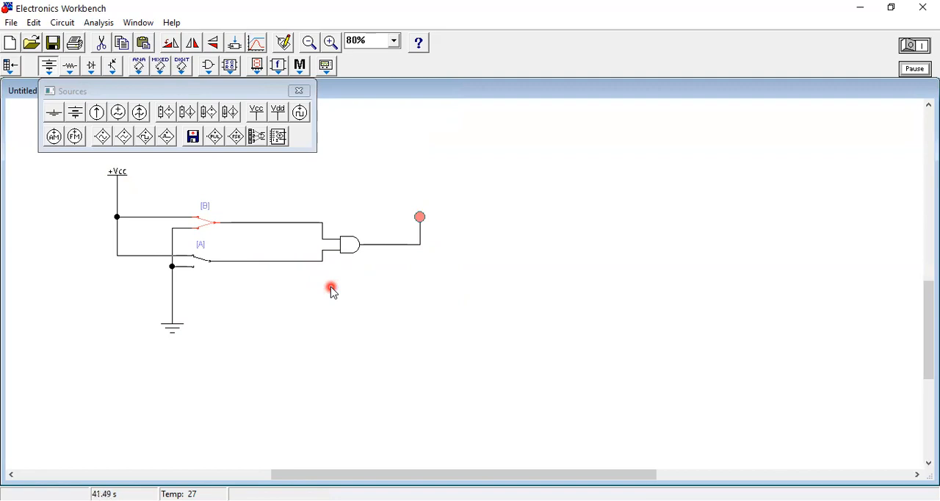
{"action": "mouse_move", "coordinate": [410, 233]}
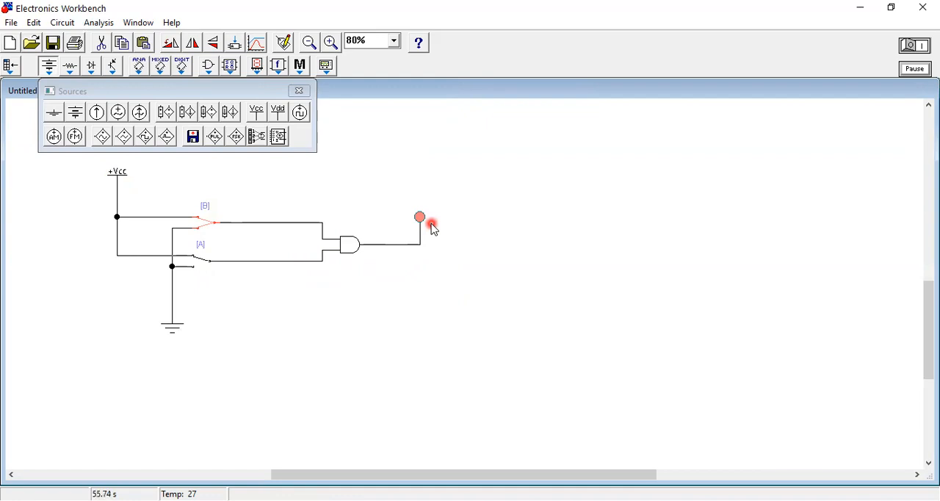
{"action": "mouse_move", "coordinate": [450, 254]}
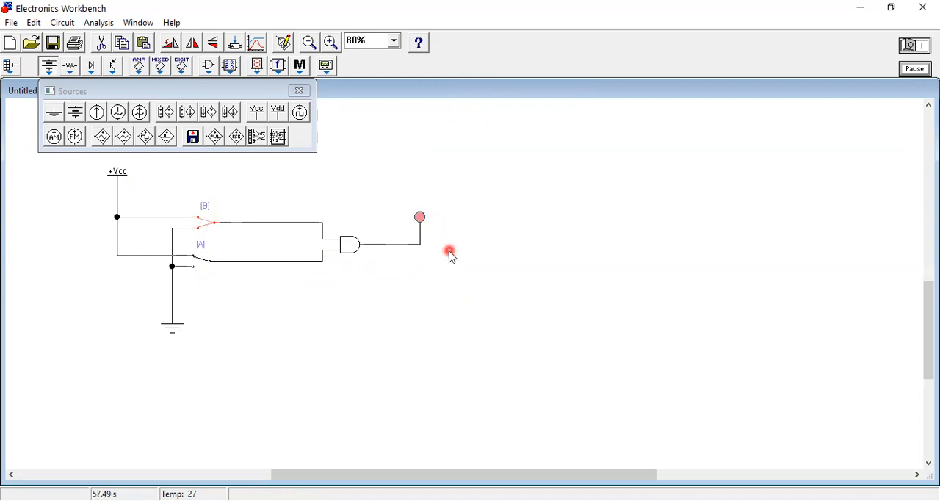